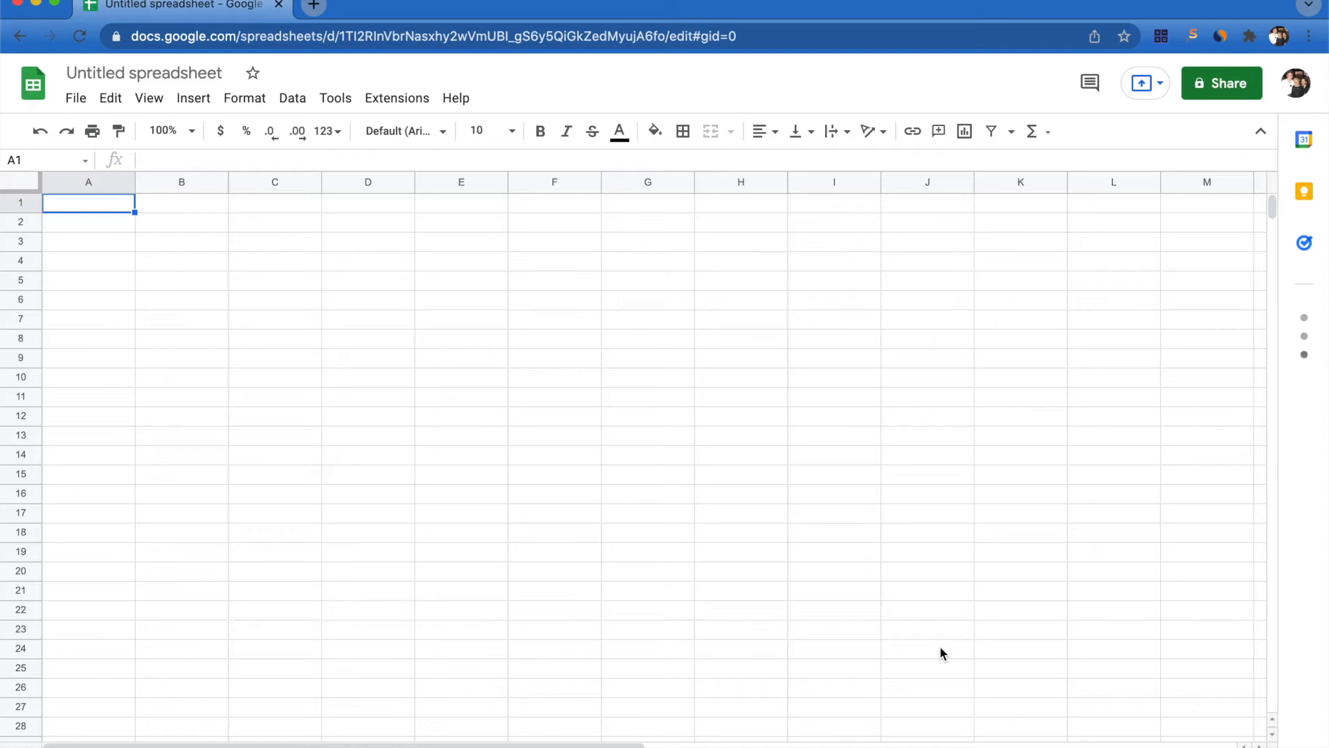
mouse_move(432, 208)
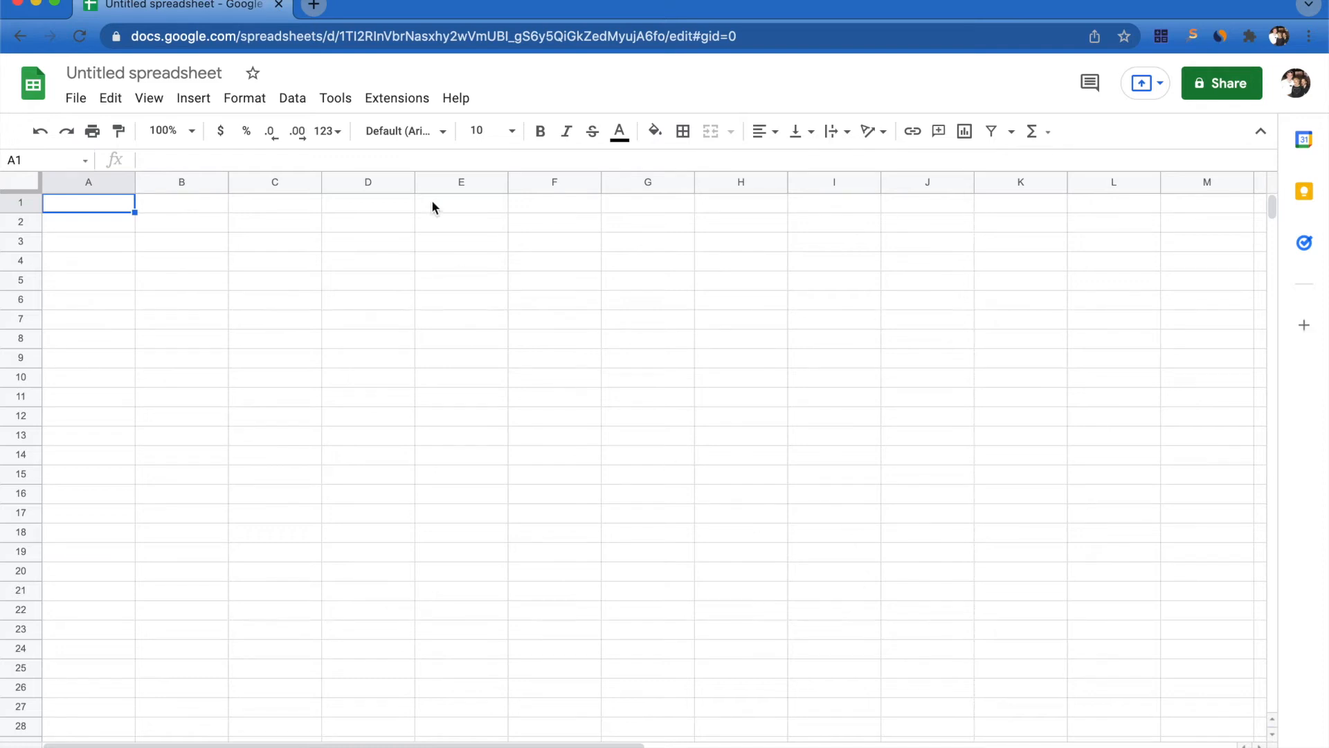
Step: Open the Extensions menu to reveal the DataSpark add-on's tools
left_click(396, 98)
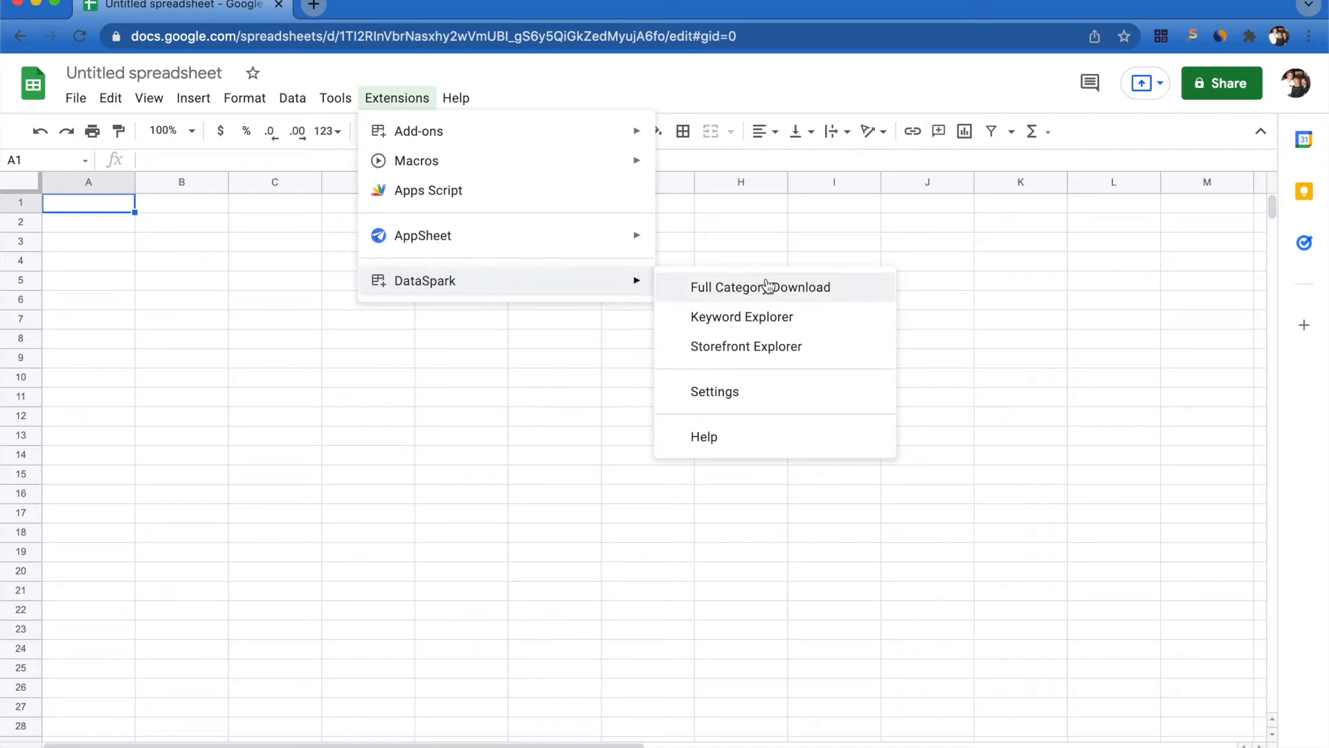
Step: Run DataSpark Keyword Explorer for the top 100 keywords, output to a new sheet
left_click(759, 287)
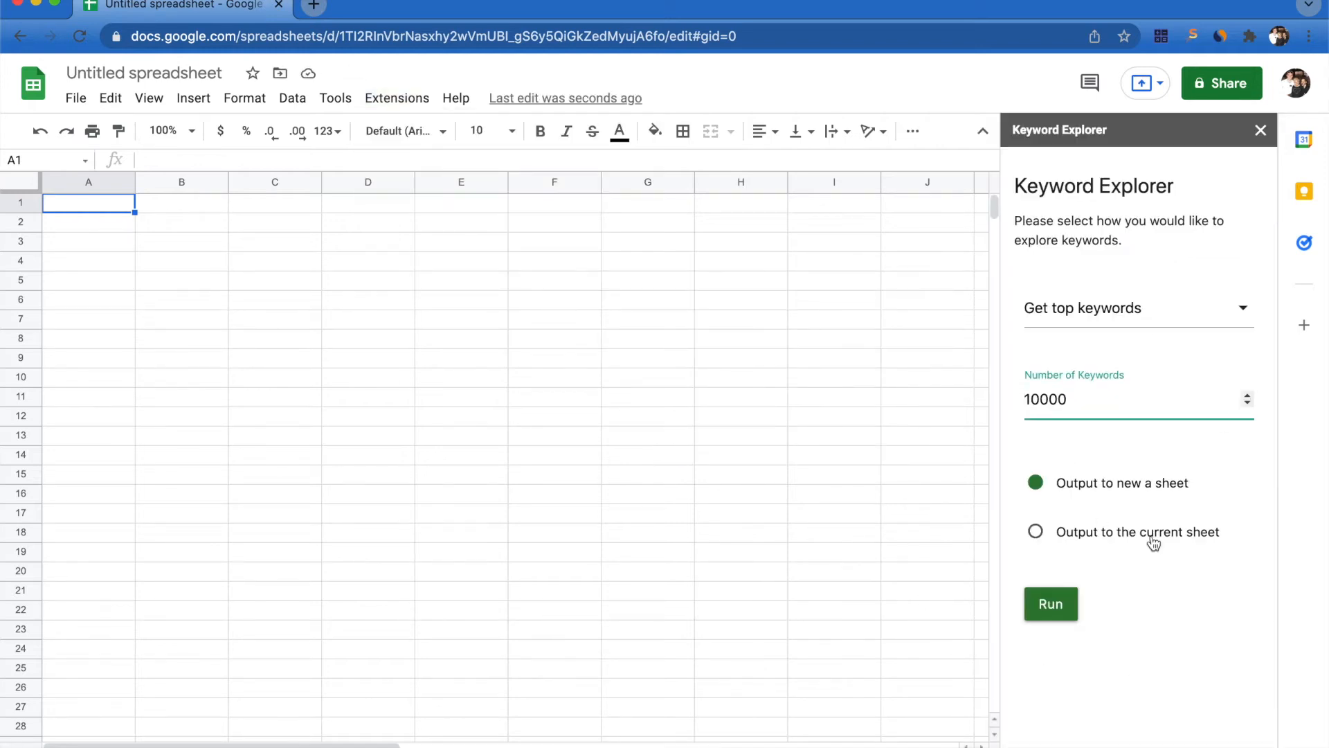
mouse_move(1145, 462)
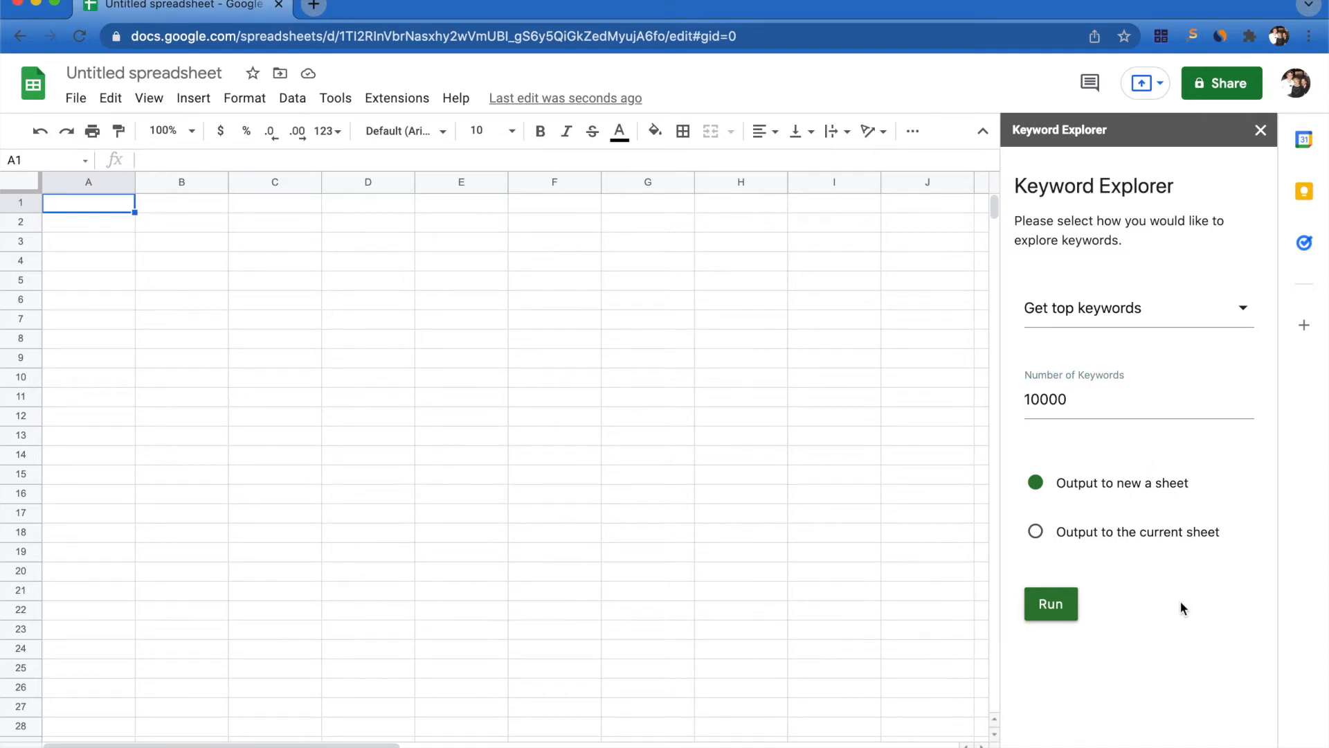
mouse_move(1128, 321)
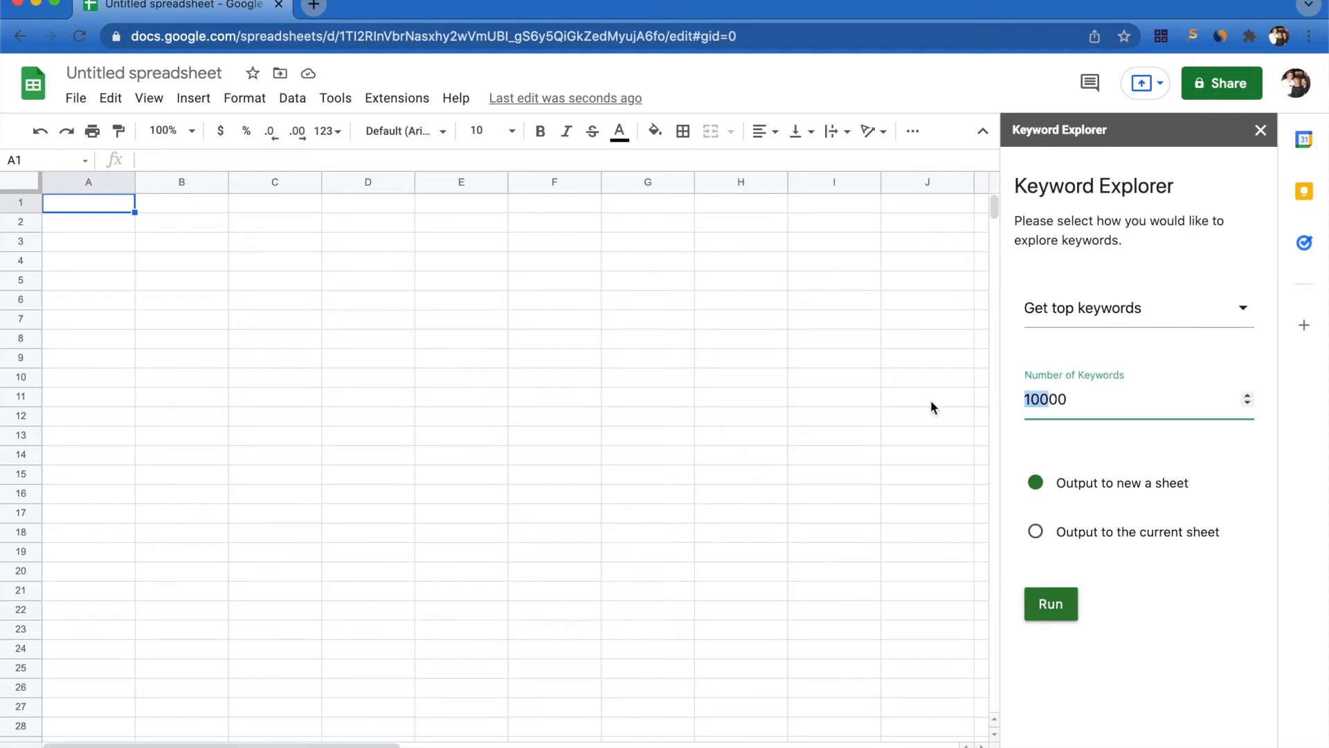
type("100")
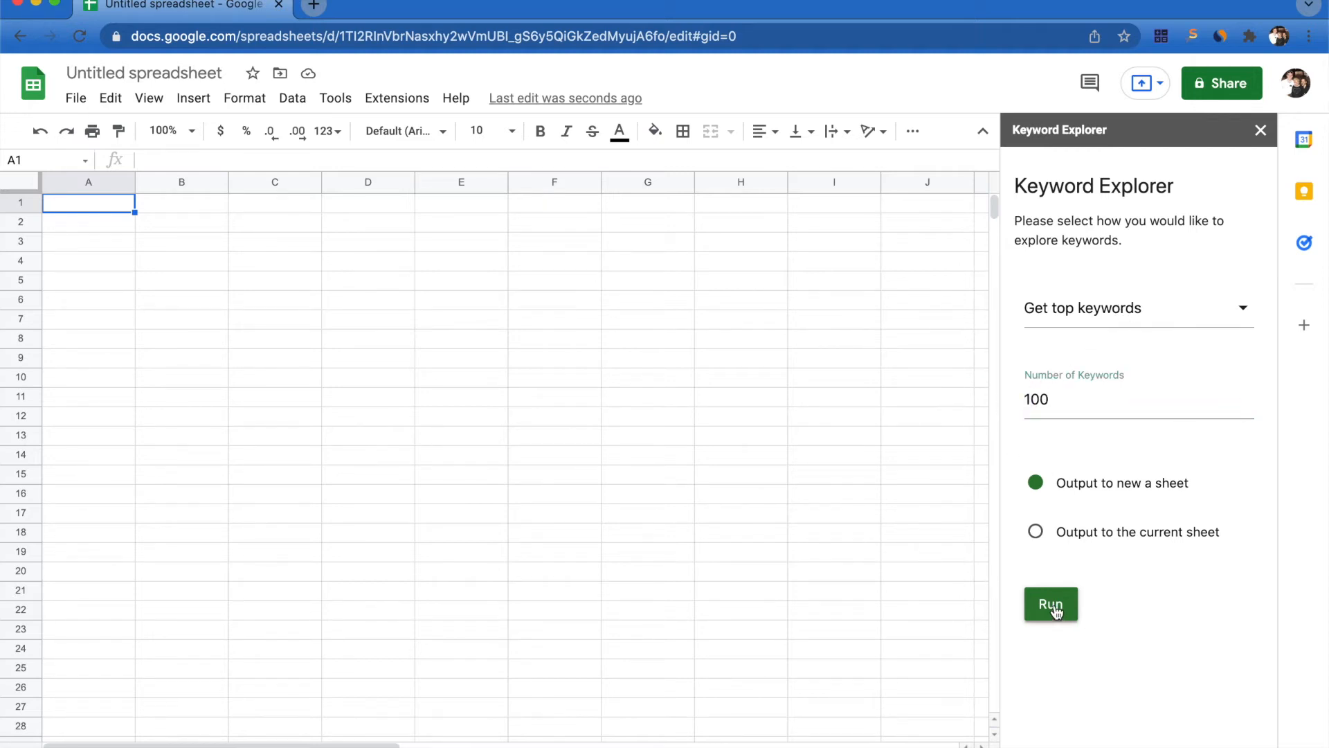
left_click(1051, 604)
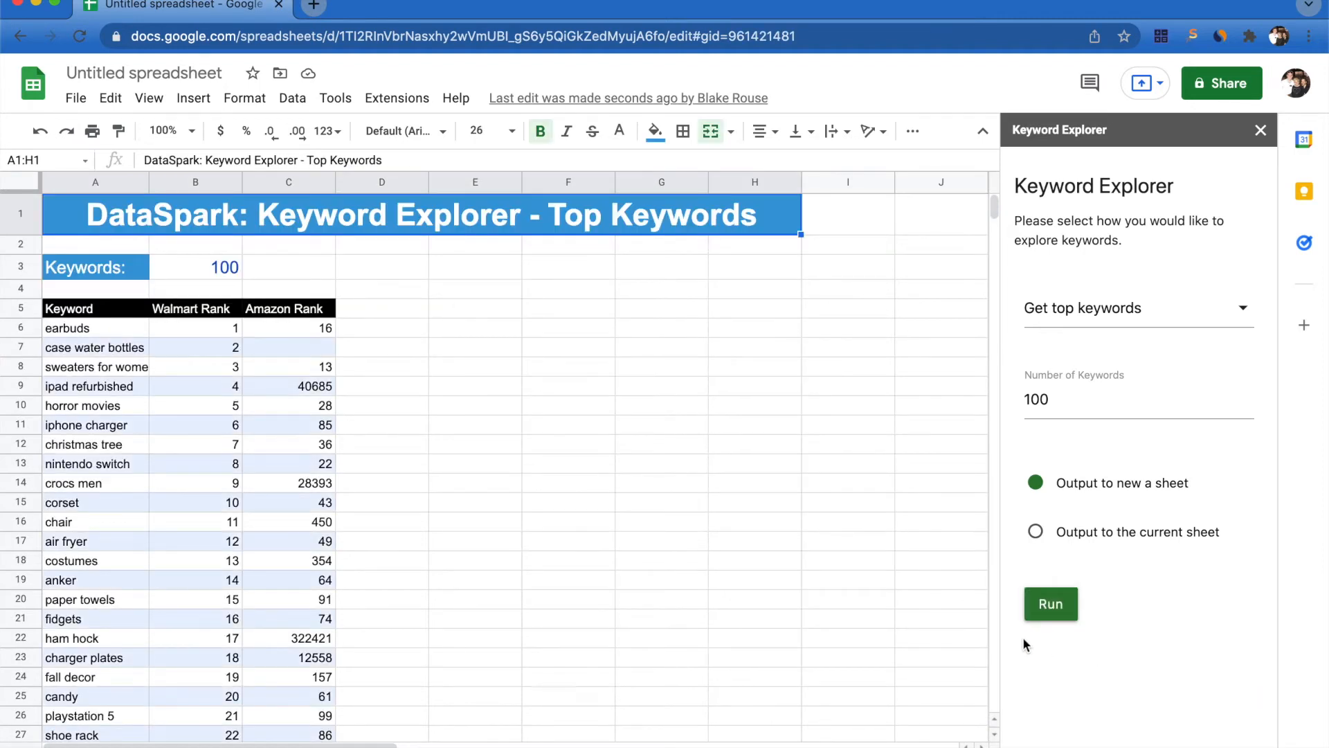
mouse_move(509, 542)
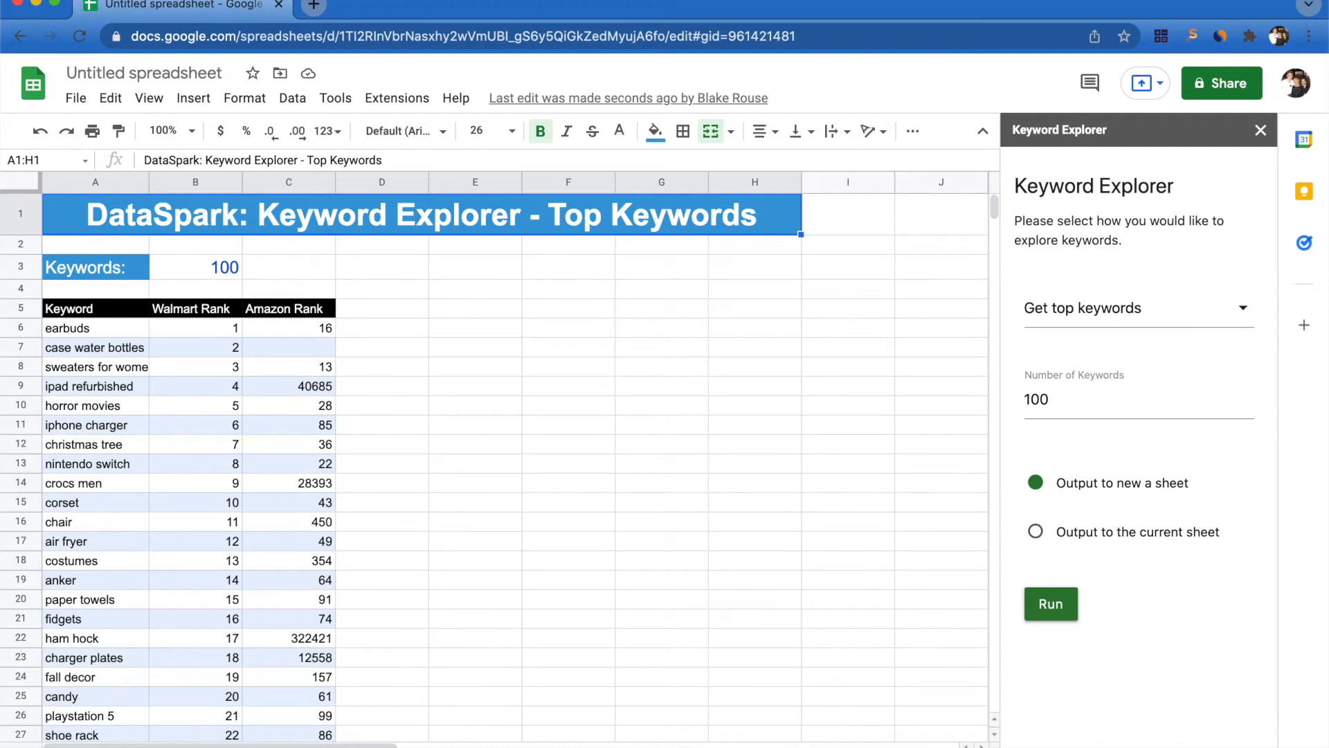
mouse_move(146, 409)
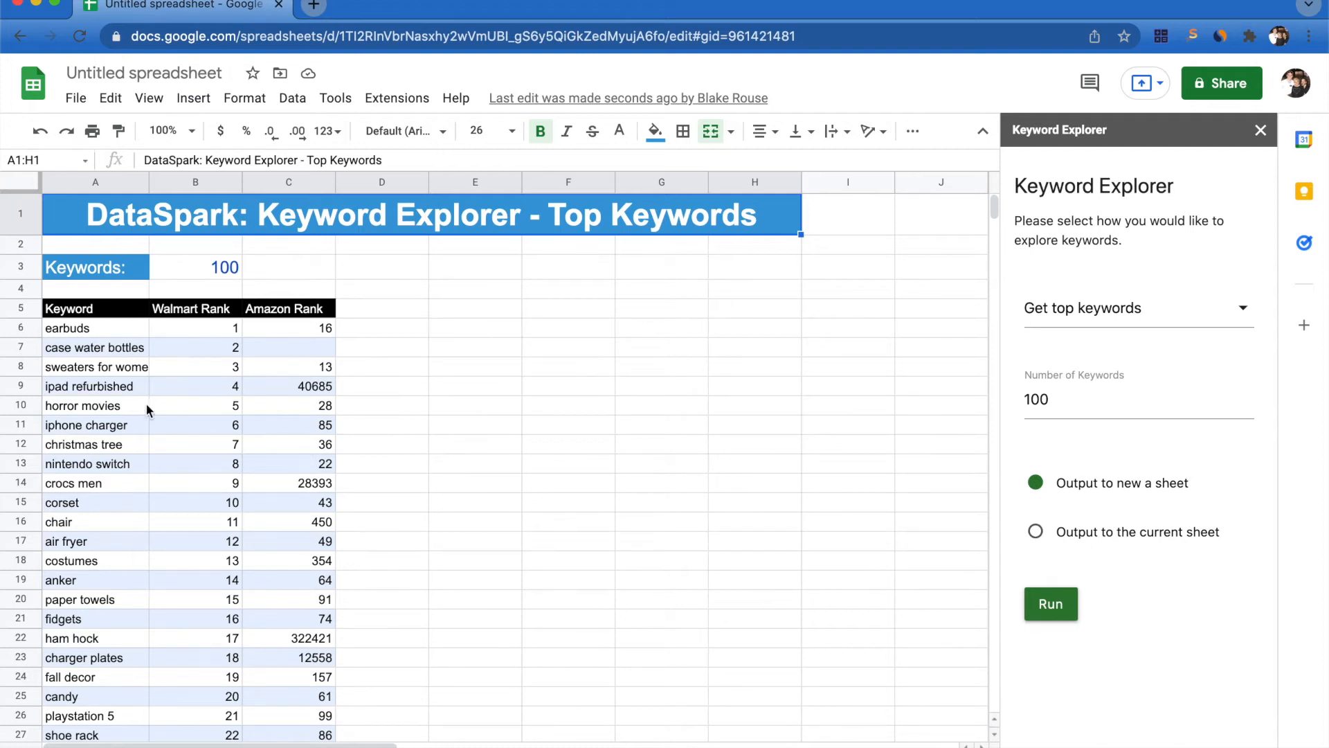
mouse_move(317, 404)
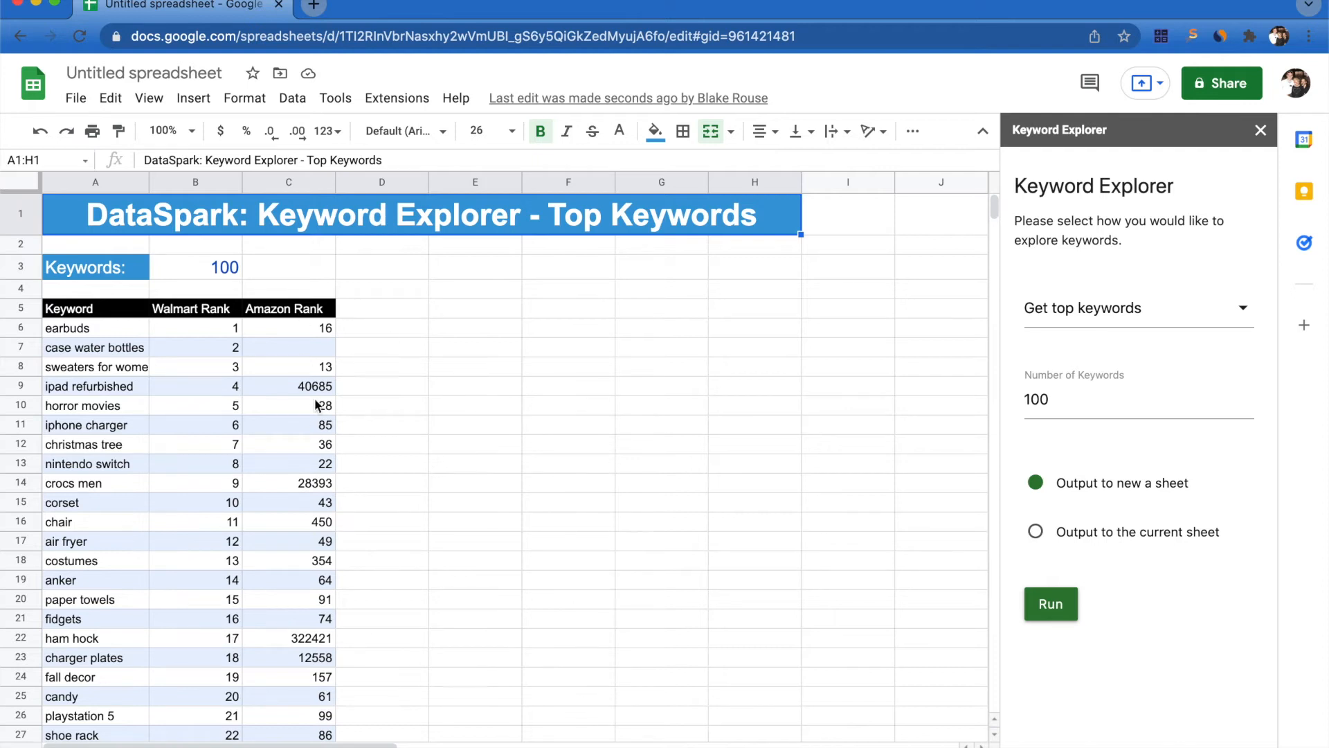
mouse_move(307, 560)
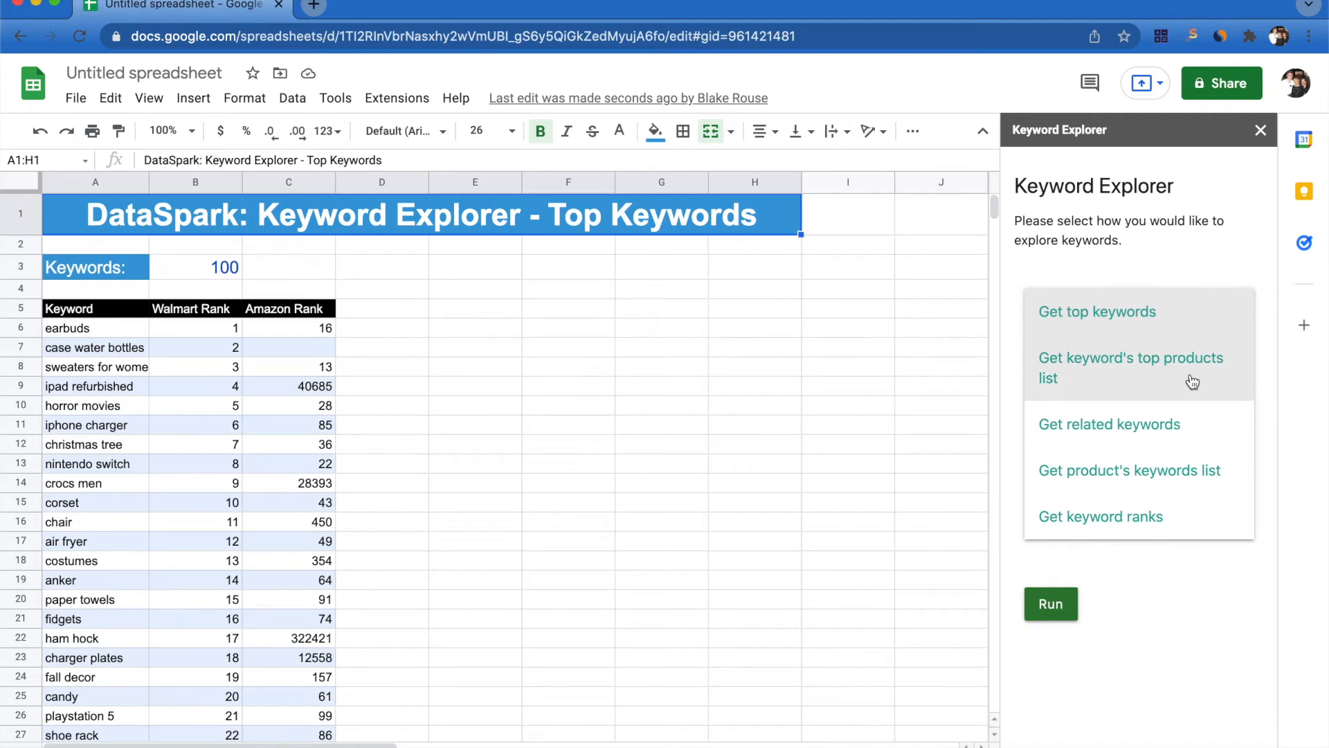
Step: Get the top products list for the keyword 'earbuds' from cell A6 into a new sheet
left_click(1129, 367)
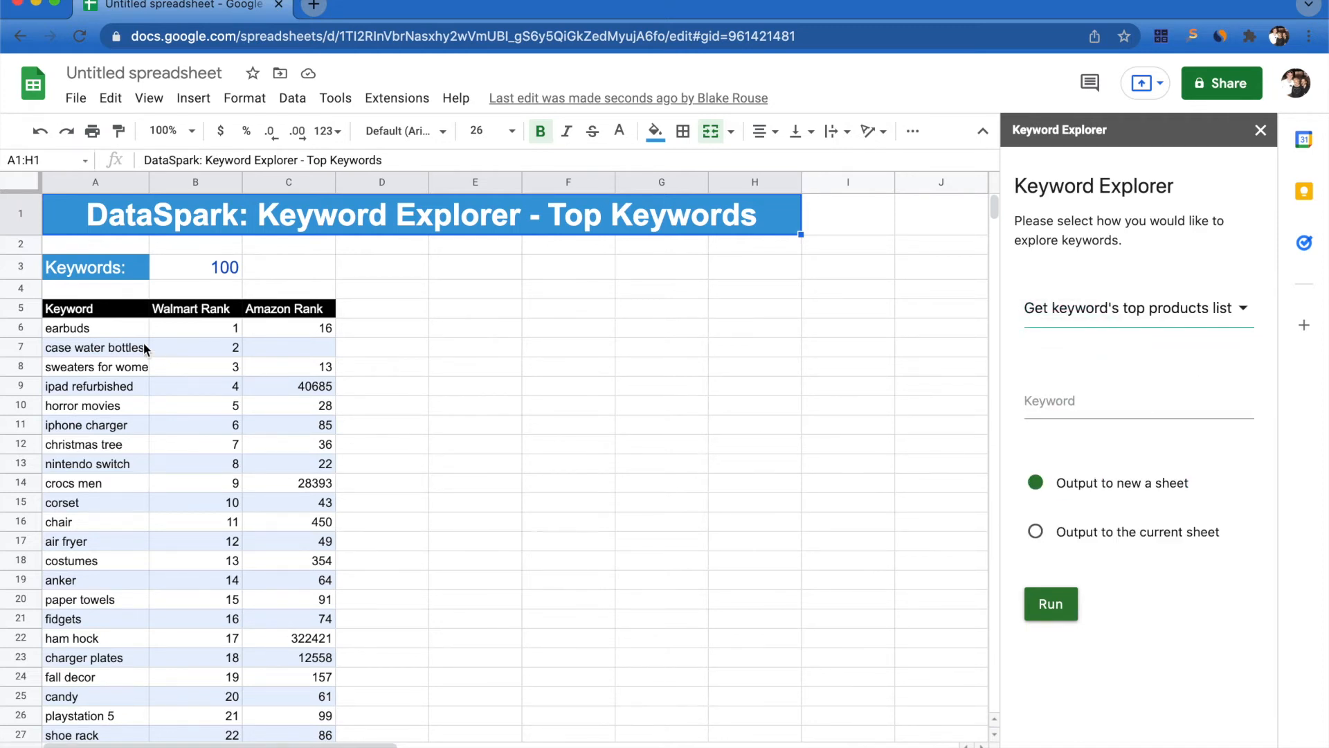
left_click(67, 328)
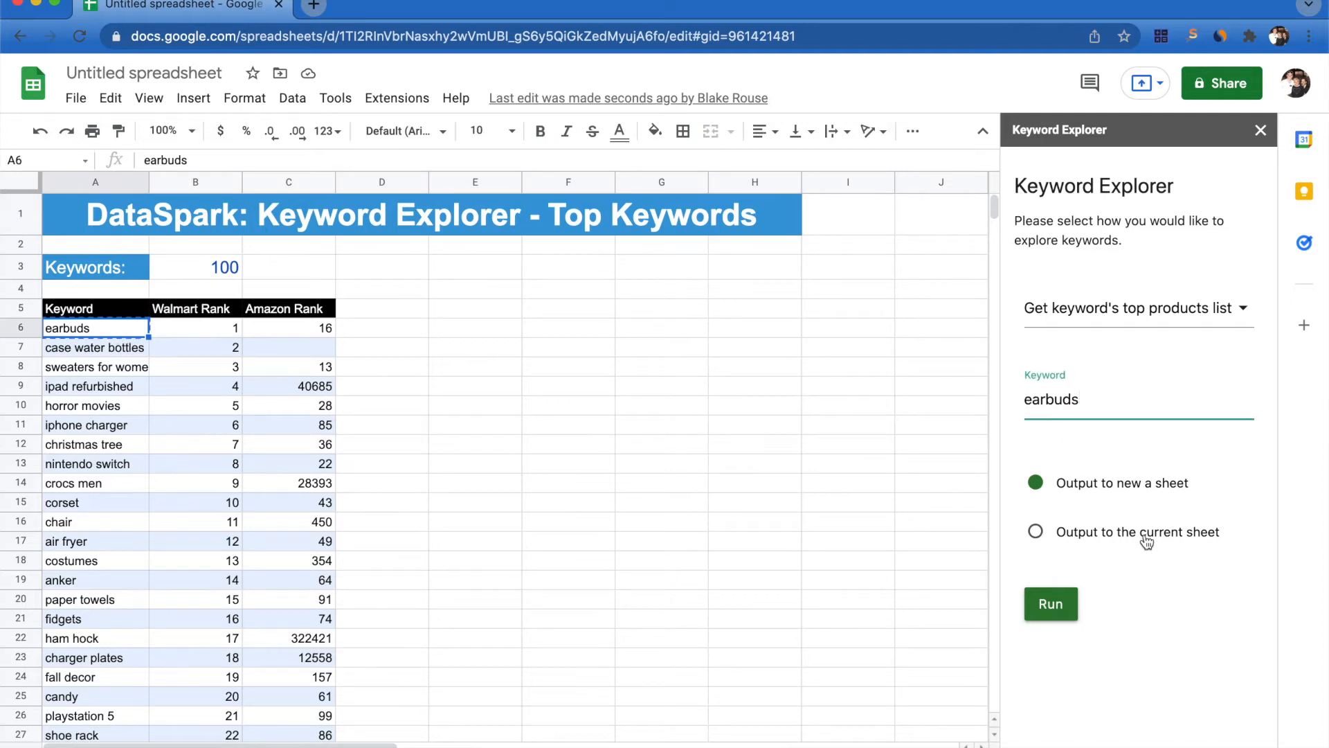
mouse_move(1120, 505)
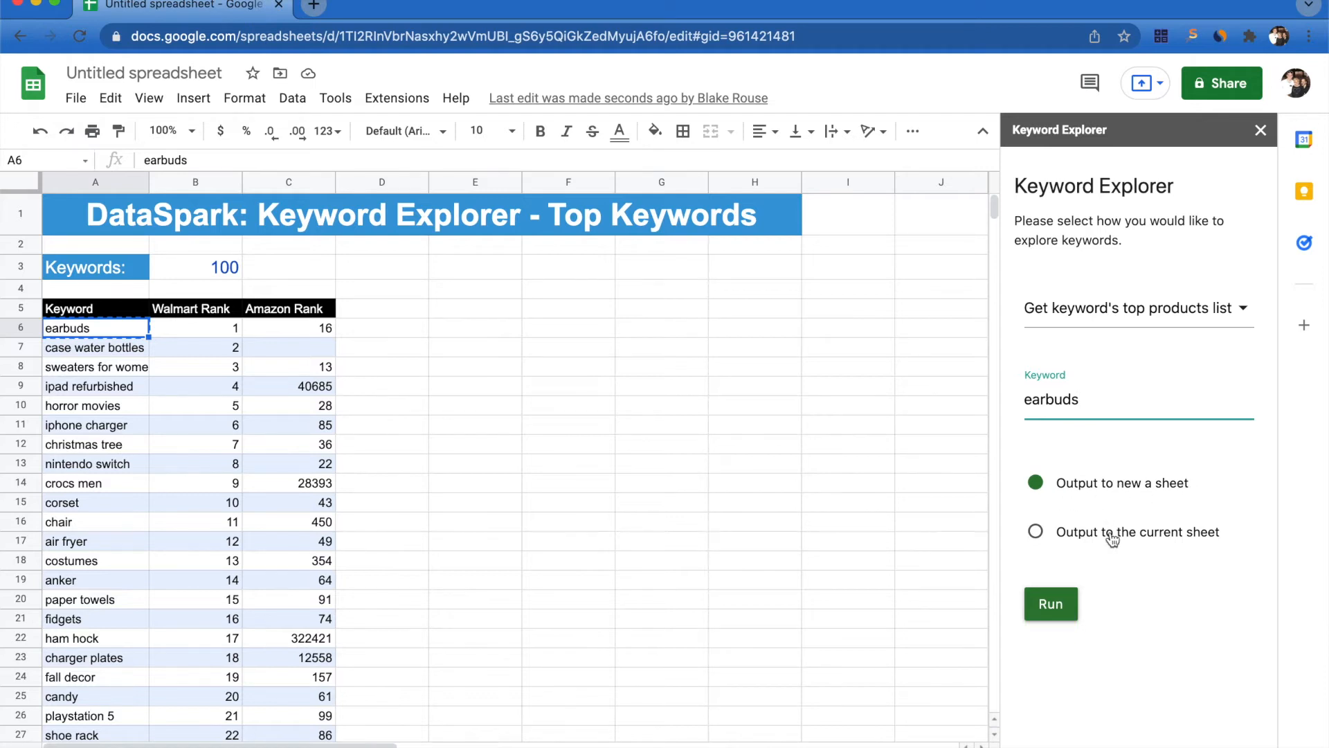
left_click(1050, 603)
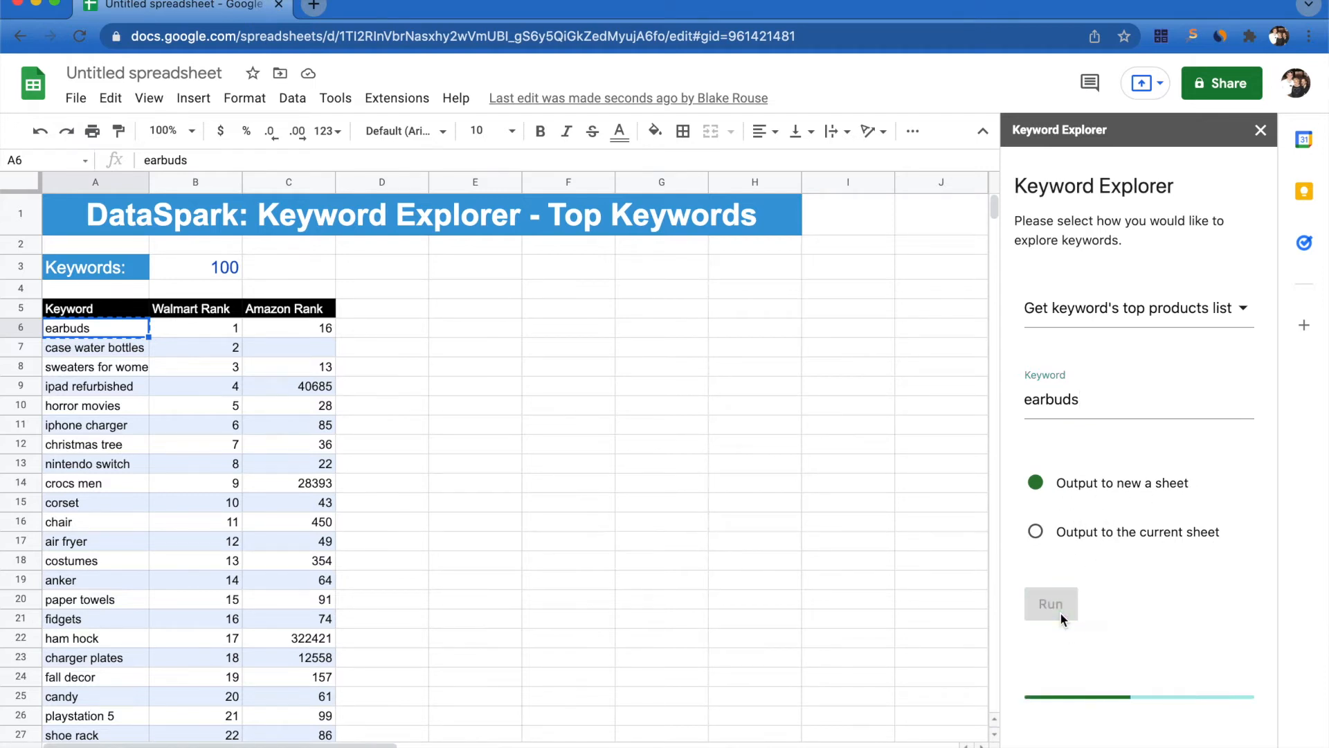
left_click(1050, 604)
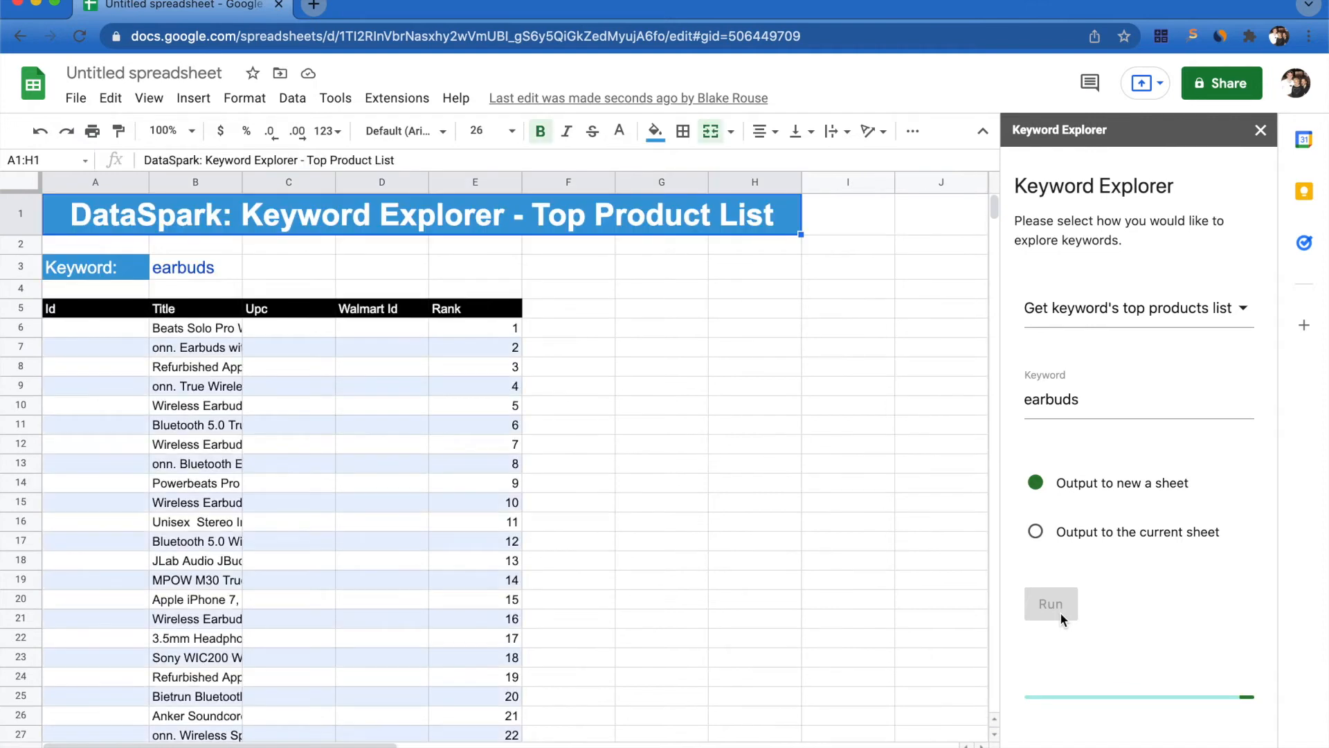
left_click(1050, 604)
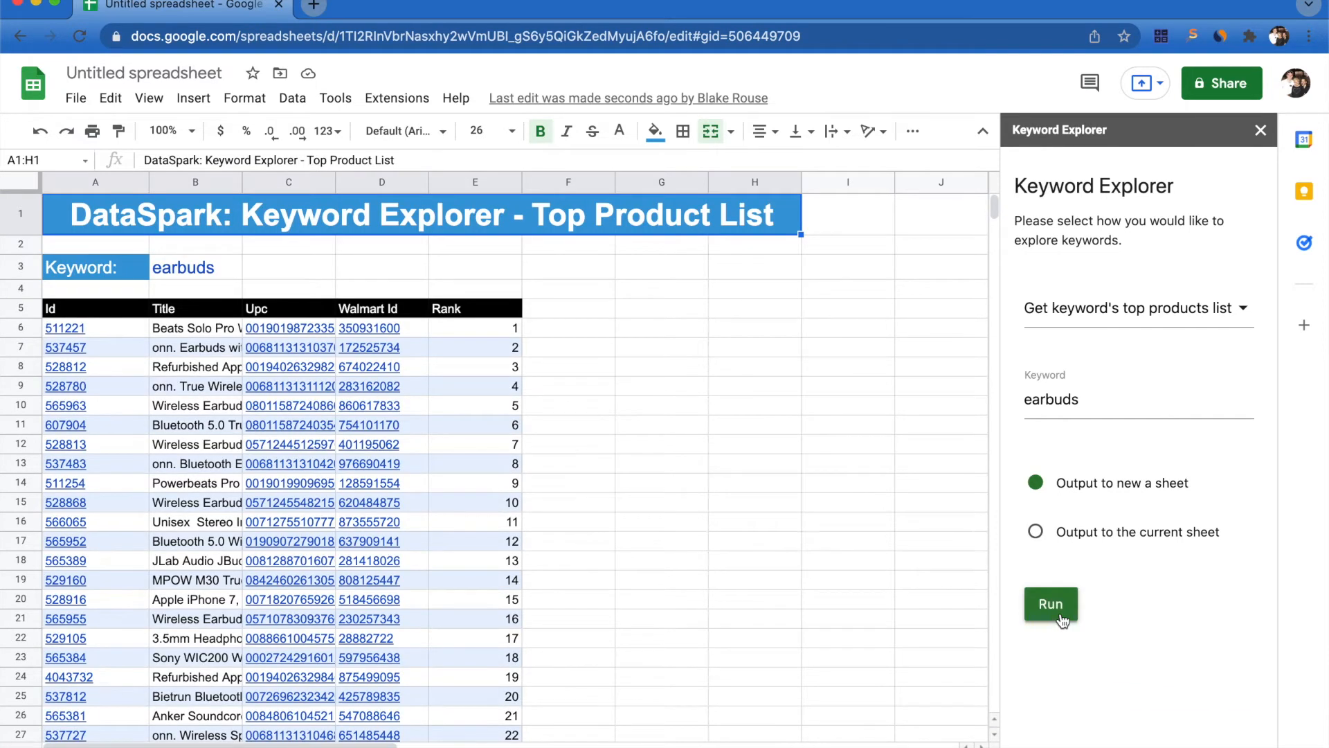
mouse_move(305, 430)
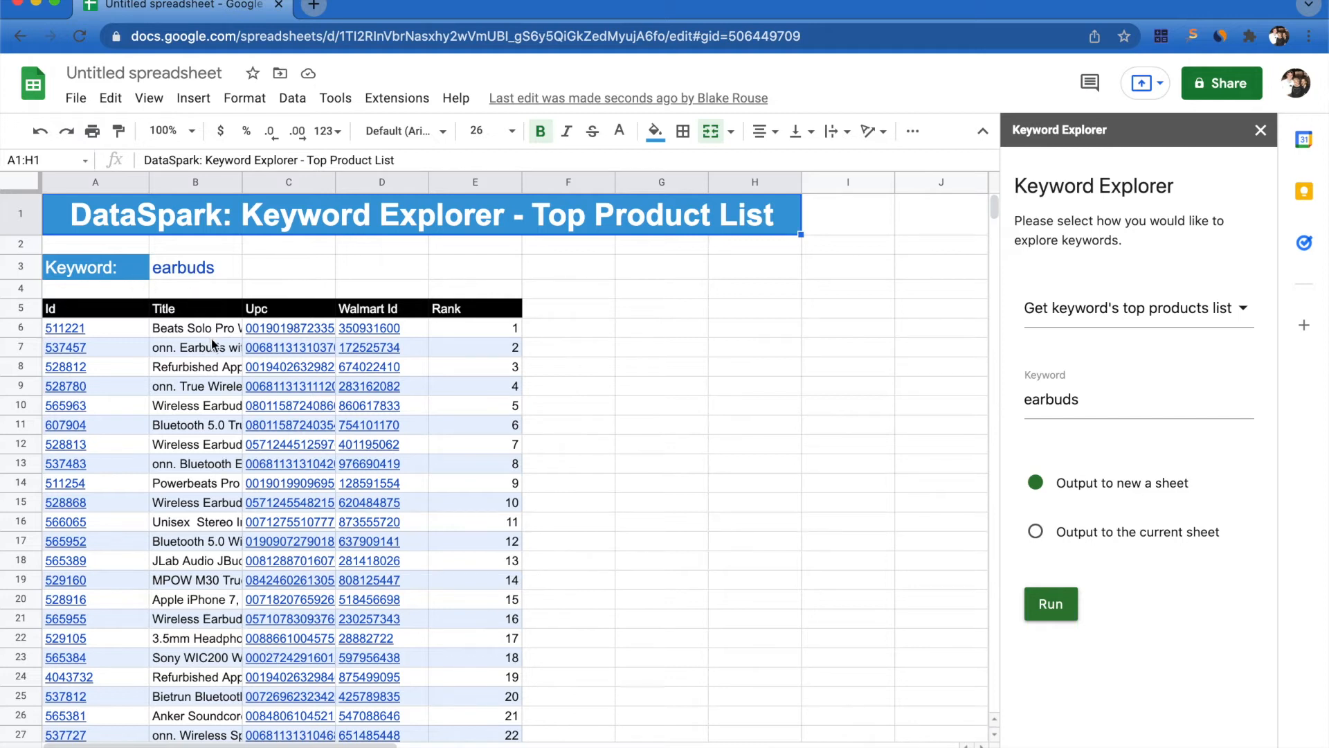
left_click(1136, 307)
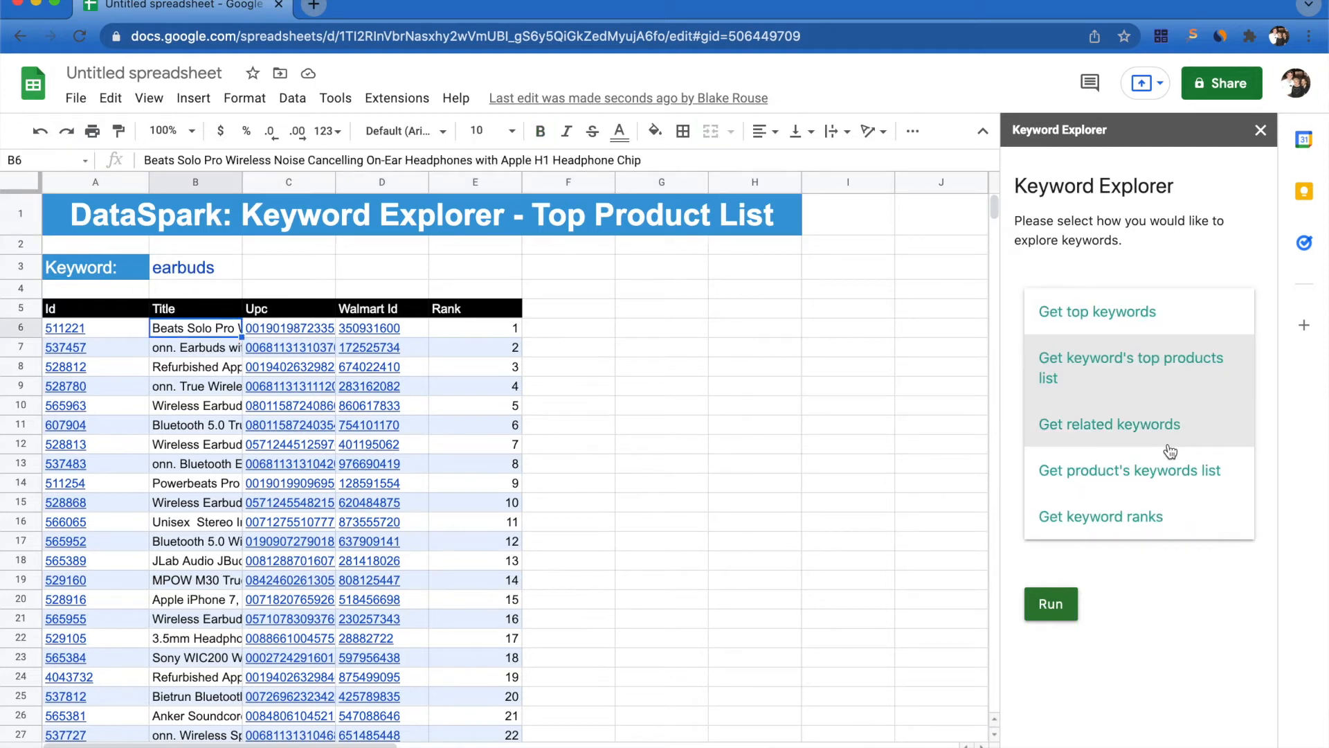
Step: Run 'Get related keywords' for 'earbuds', output to a new sheet
left_click(1108, 423)
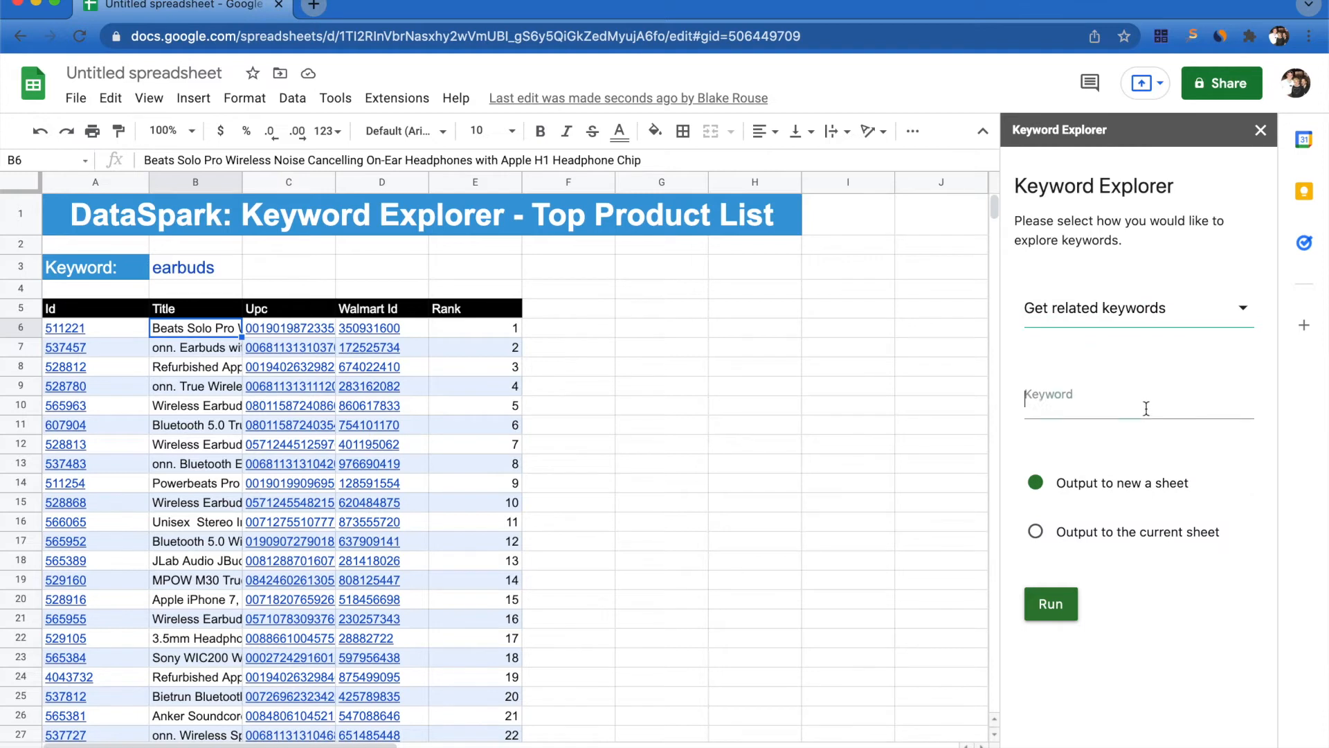
type("earbuds")
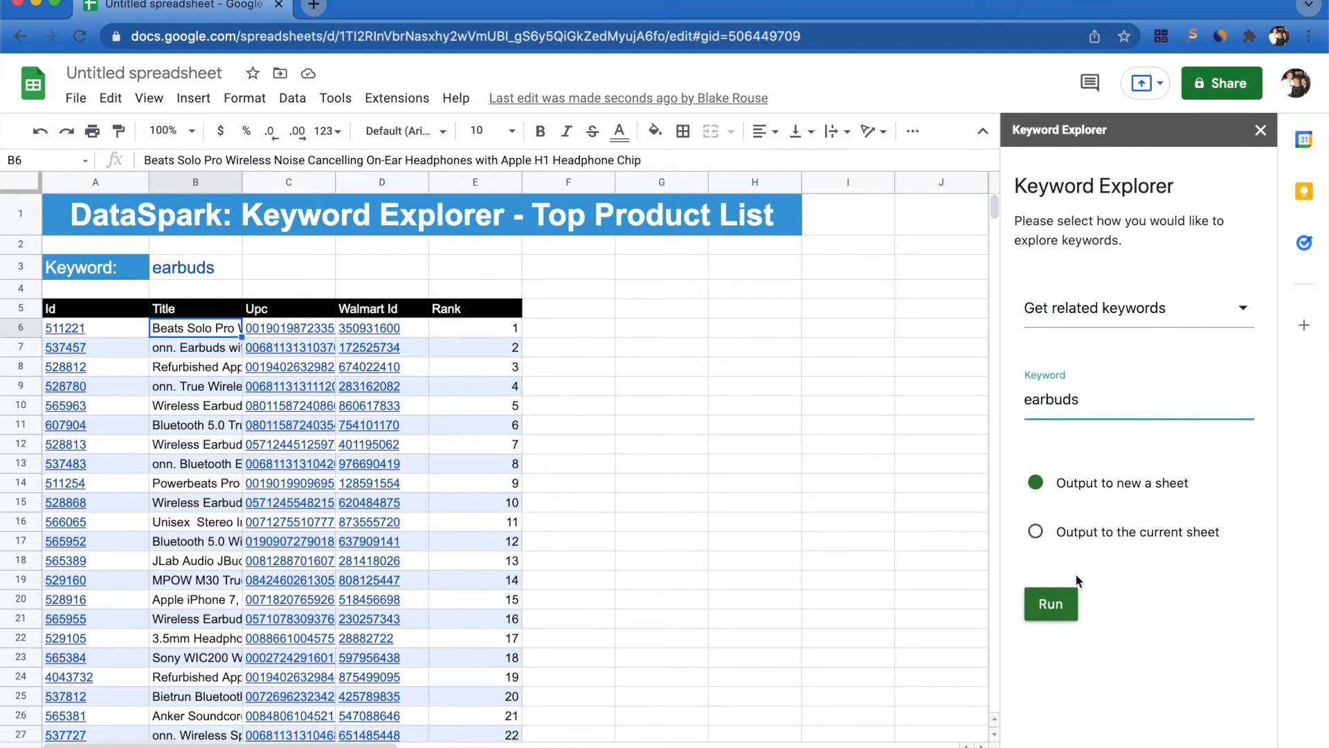
left_click(1049, 604)
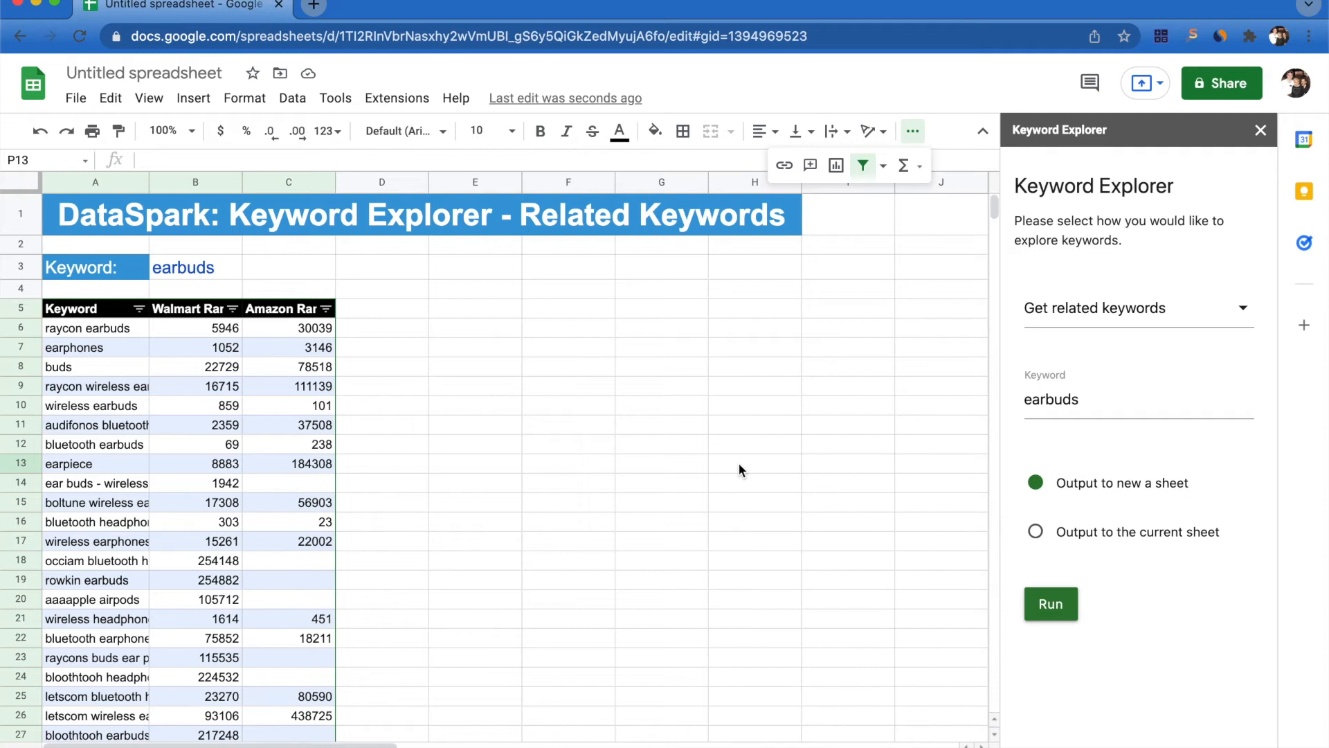
mouse_move(108, 363)
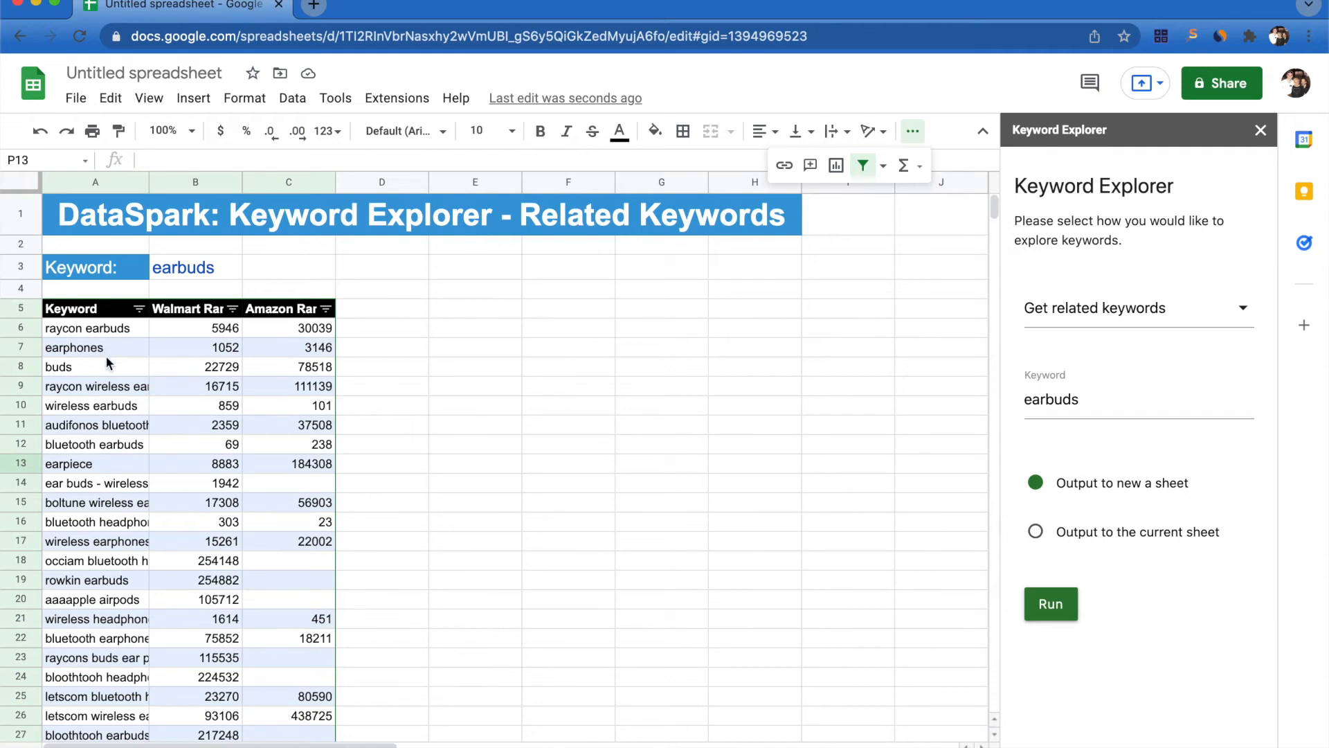
mouse_move(237, 280)
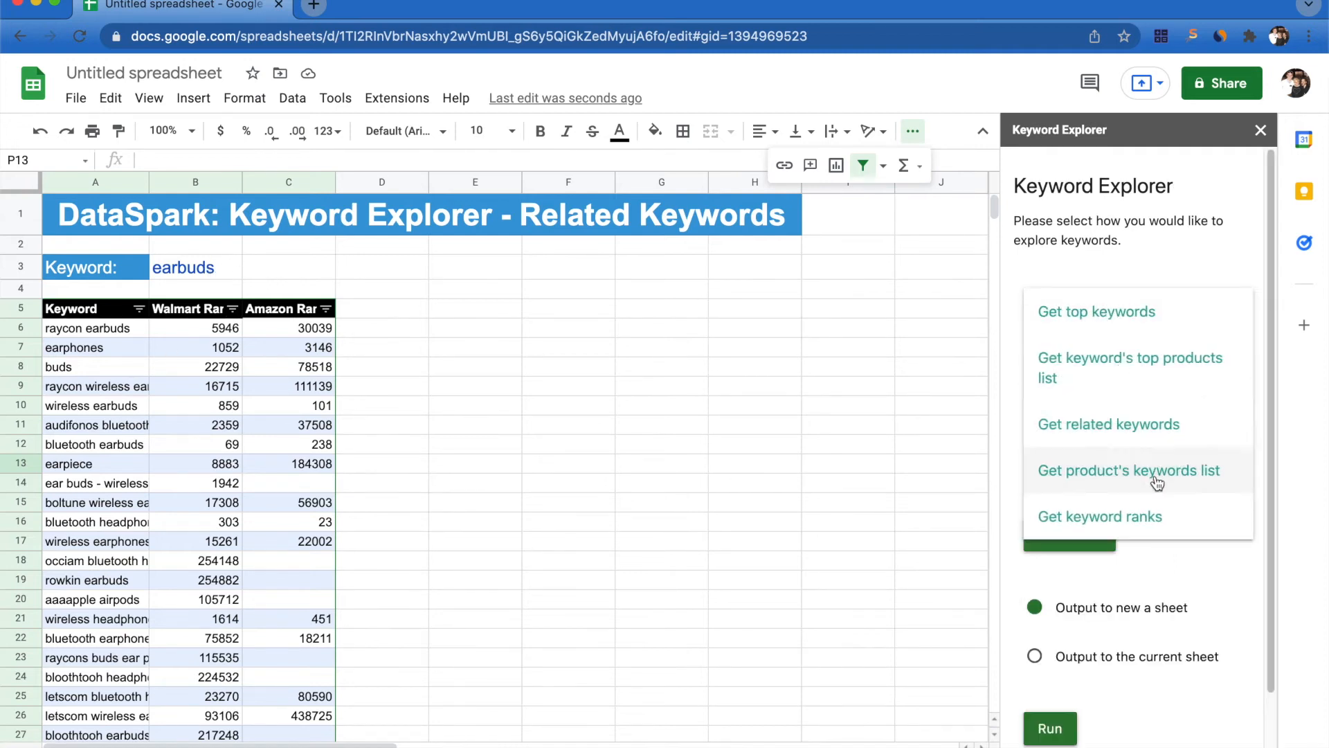
Step: Run 'Get product's keywords list' with ID Type UPC, using the UPC in cell C6
left_click(1134, 471)
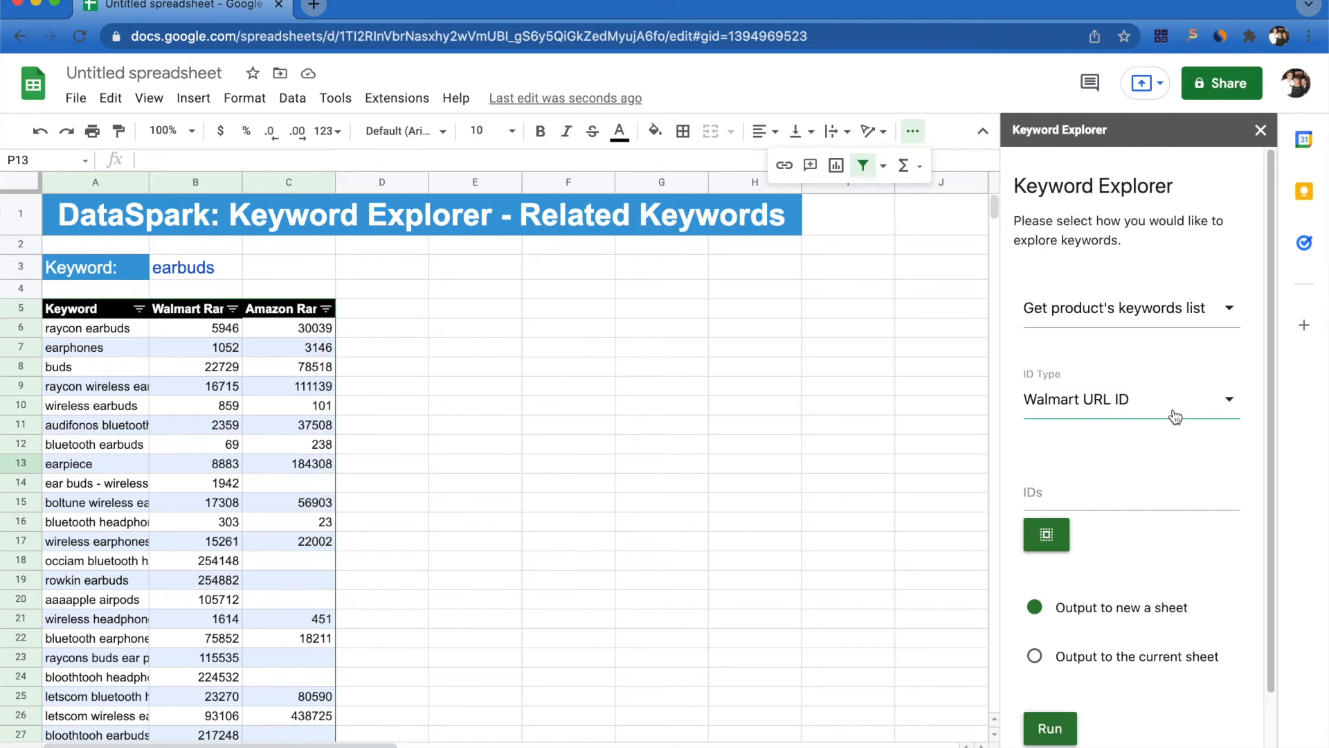
left_click(1127, 398)
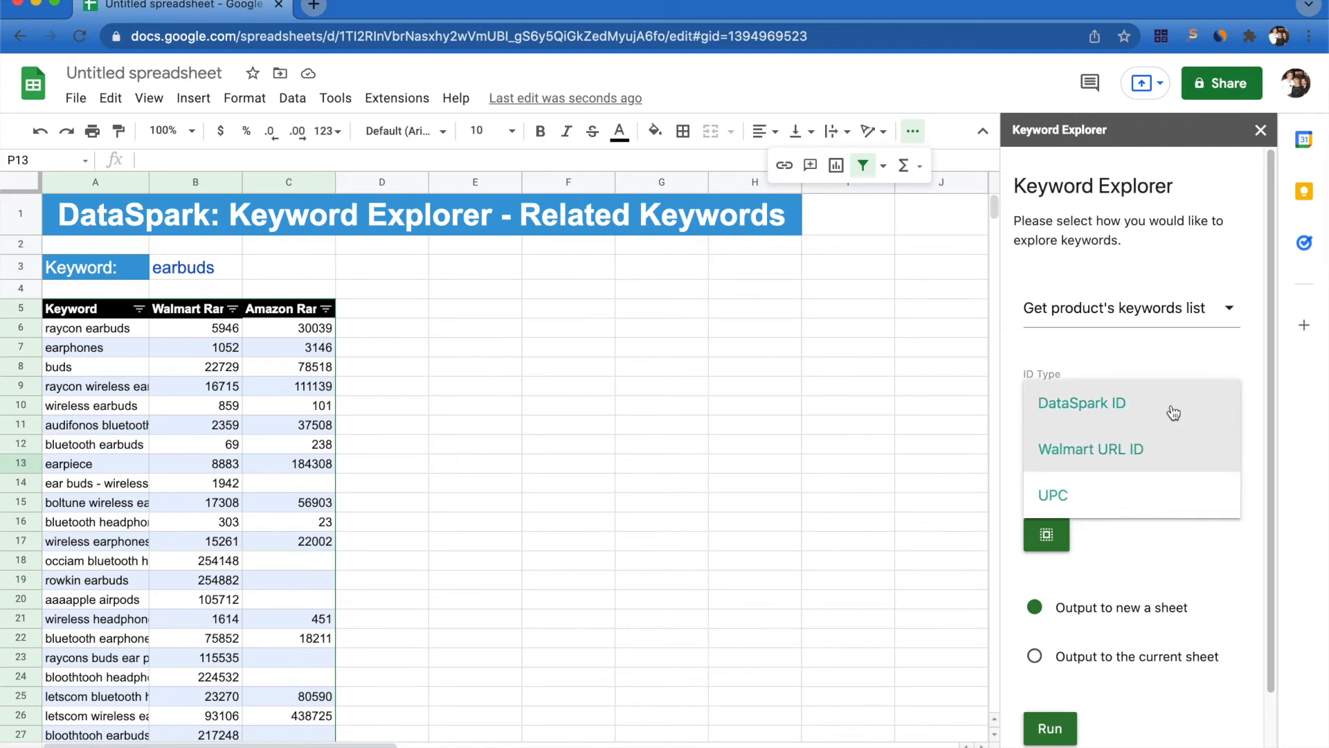
mouse_move(1179, 495)
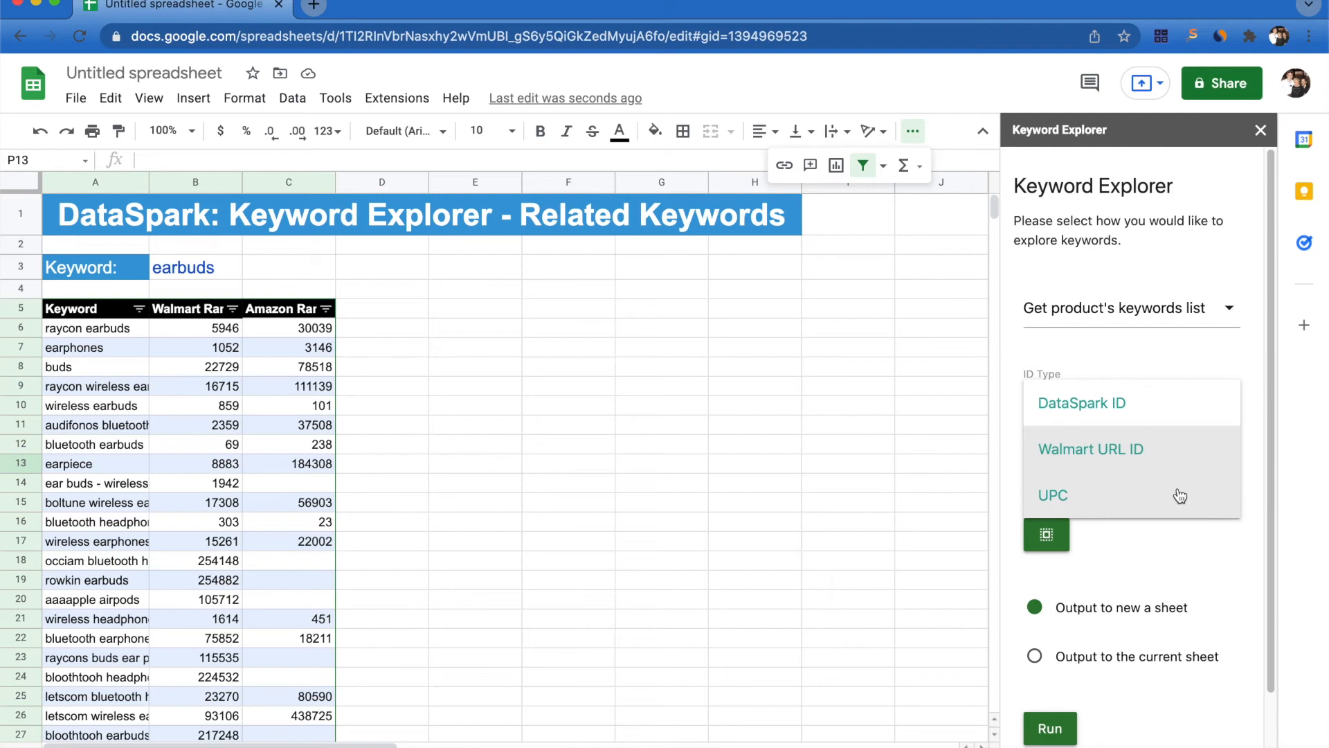
left_click(1052, 495)
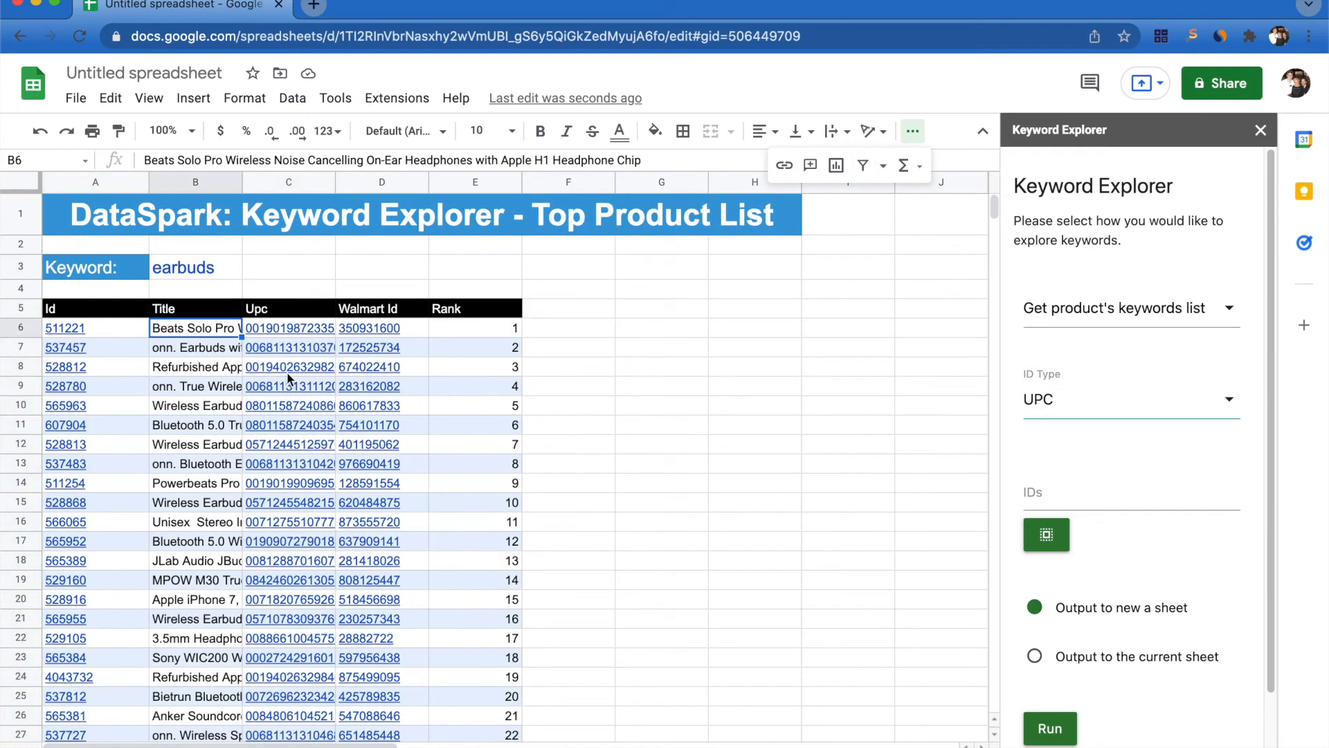
left_click(288, 328)
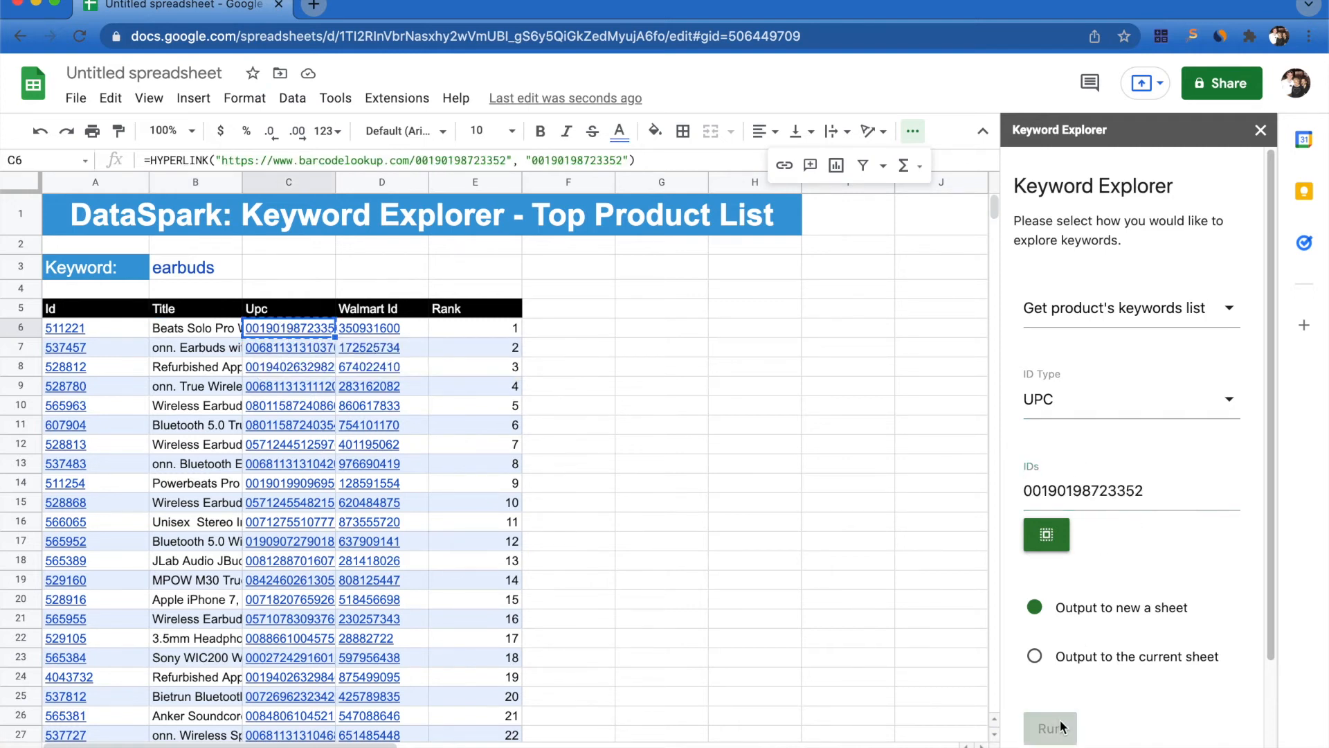
left_click(1049, 727)
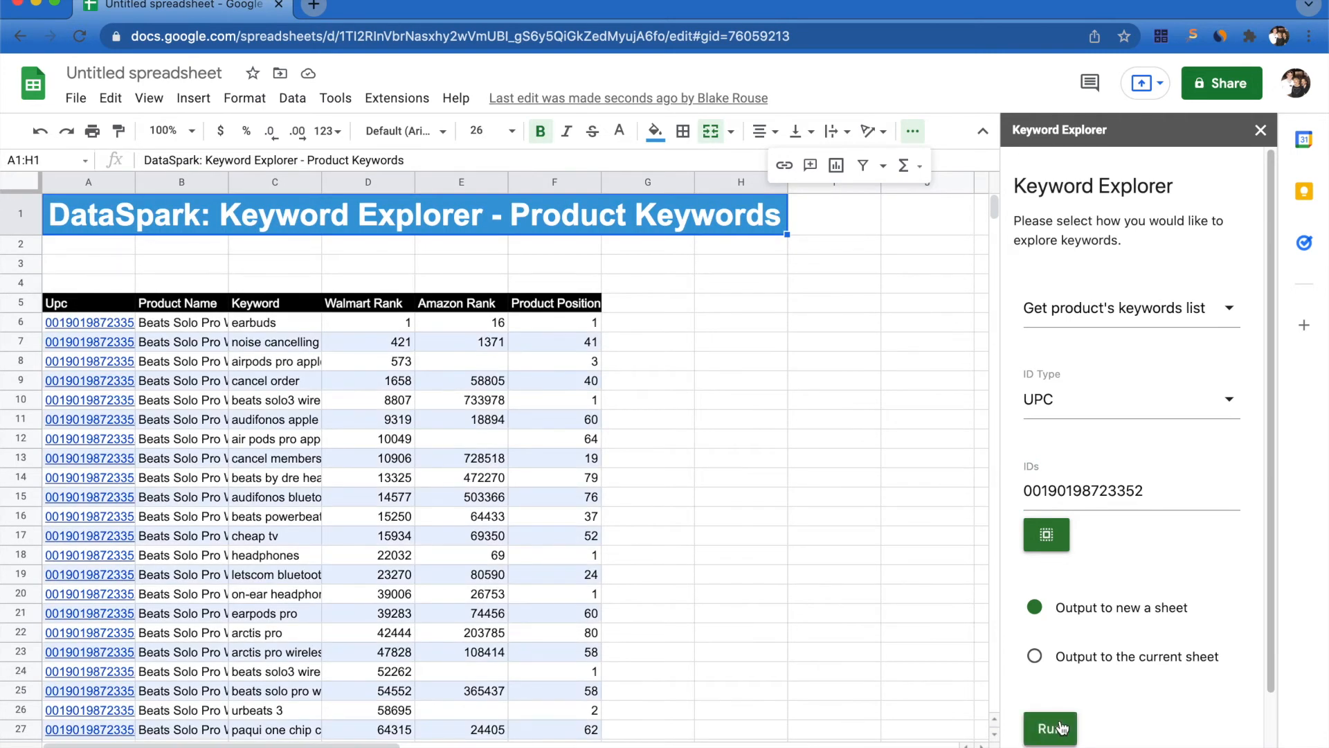
Step: Inspect the Product Keywords sheet, reading the full product name in B6
left_click(186, 331)
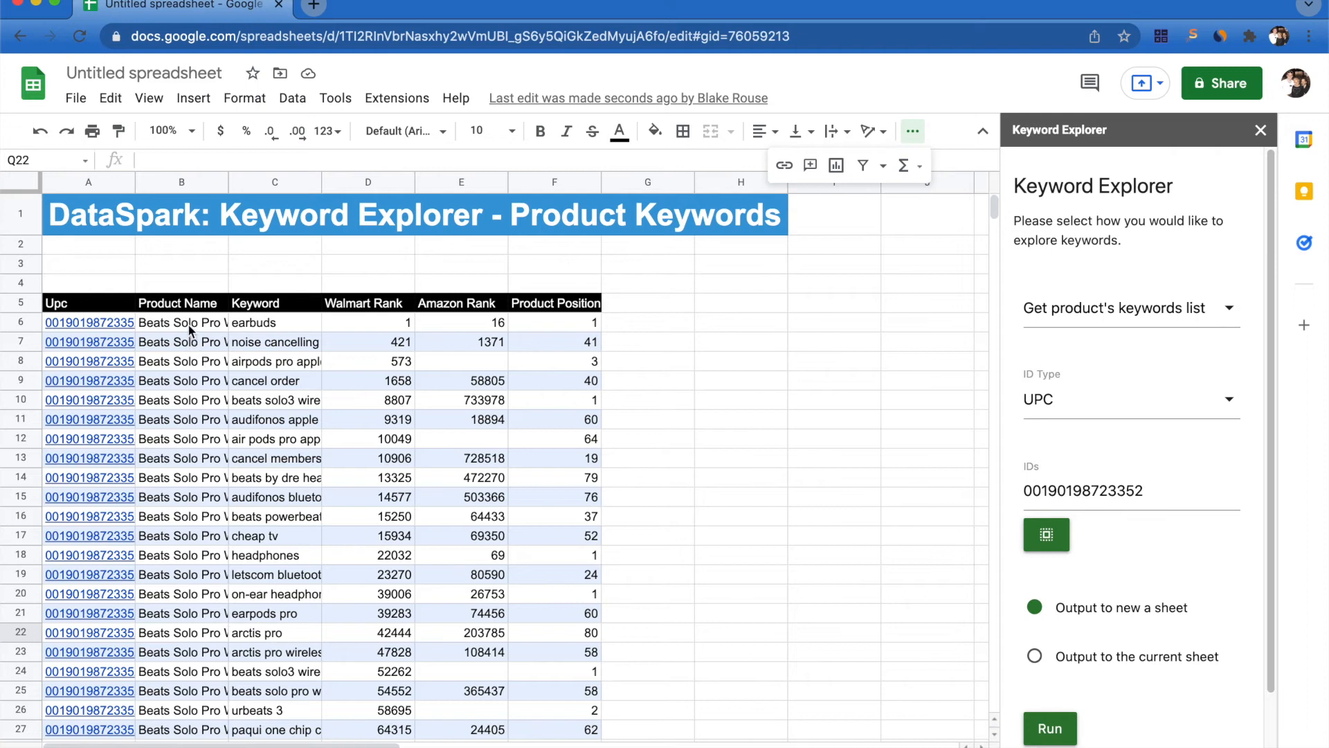
left_click(180, 322)
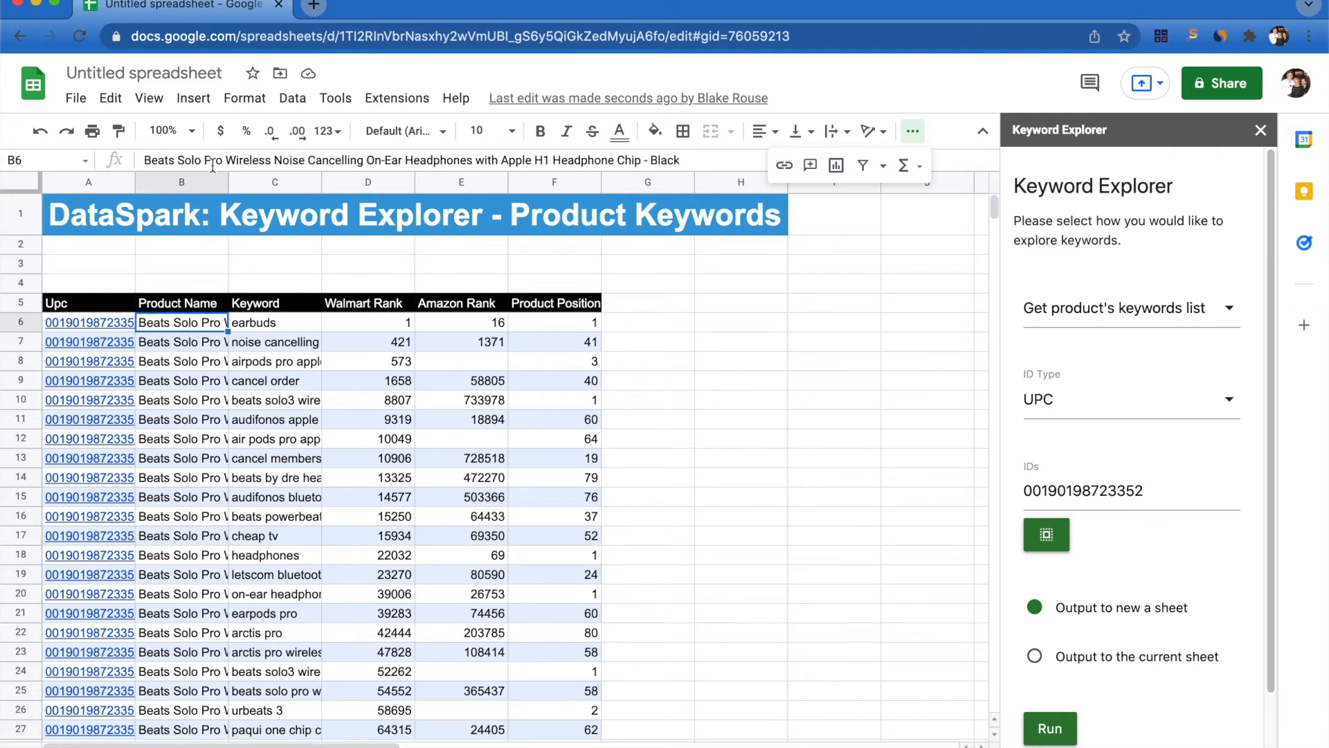
mouse_move(485, 375)
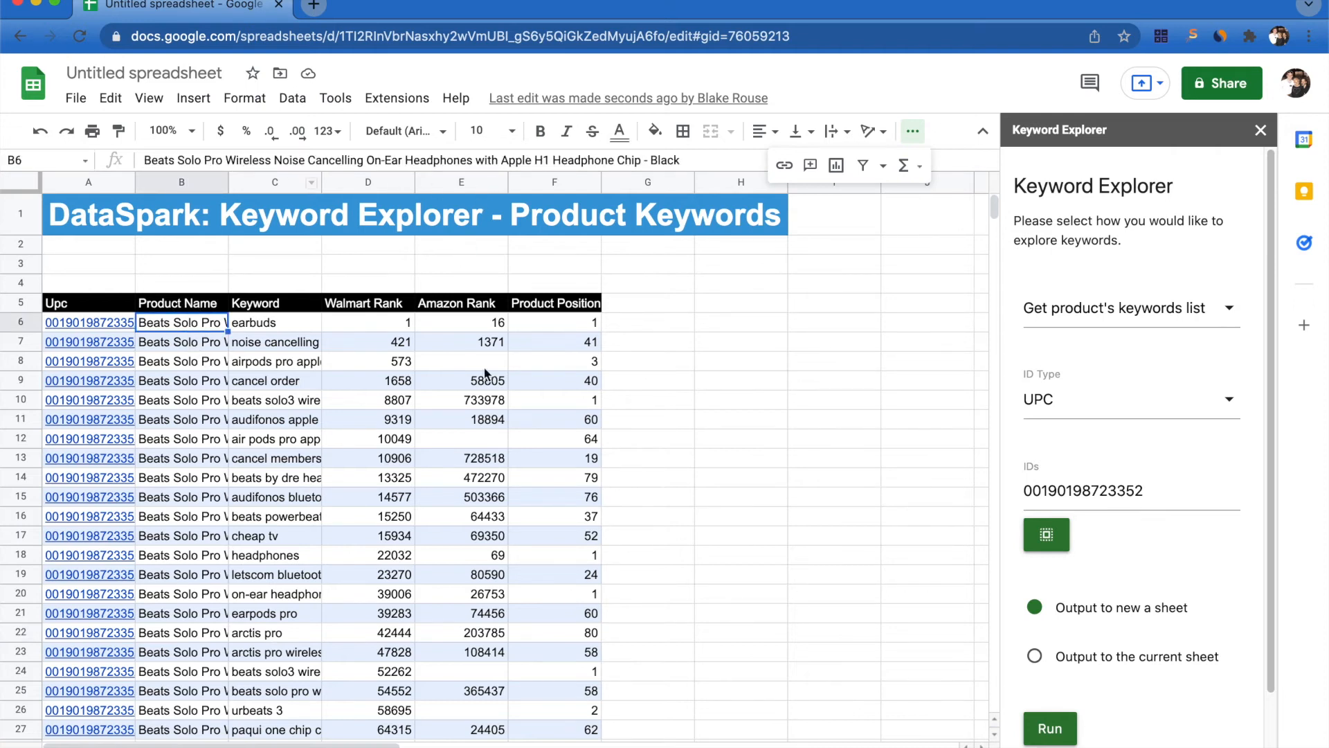
mouse_move(423, 521)
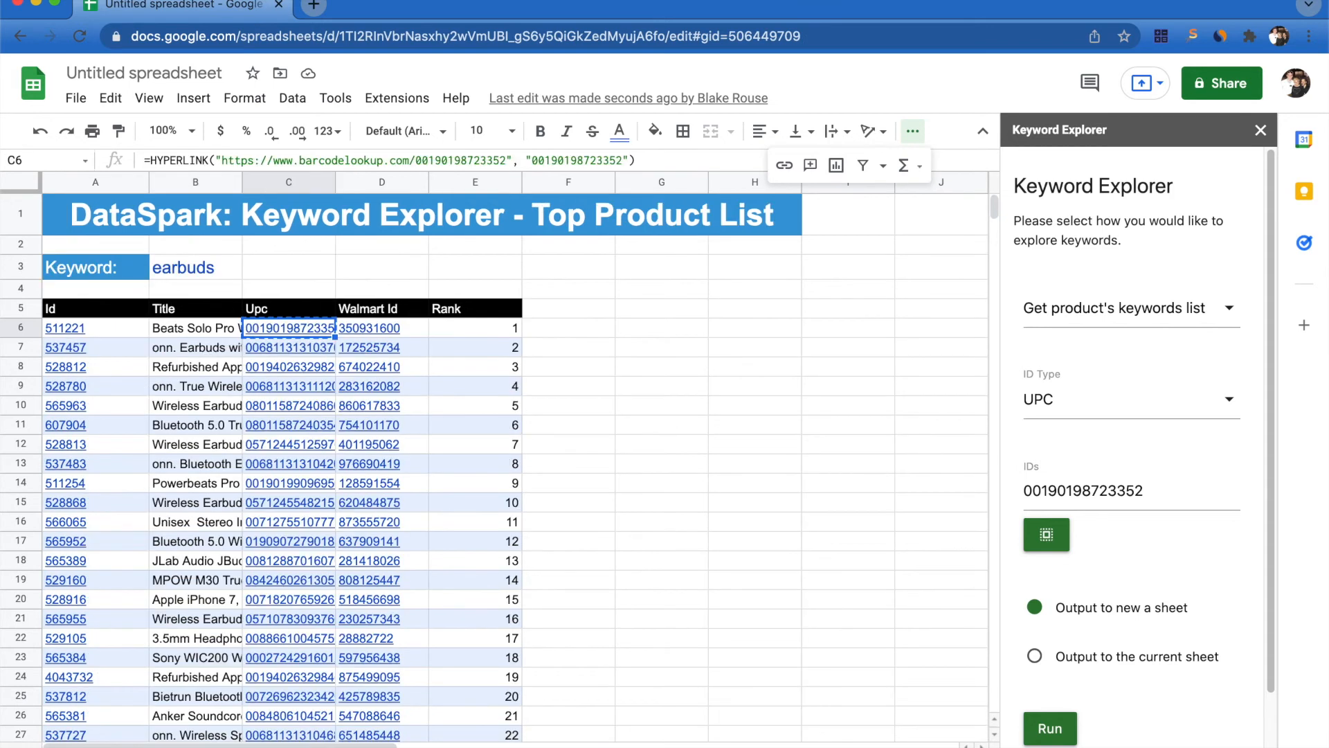
mouse_move(276, 373)
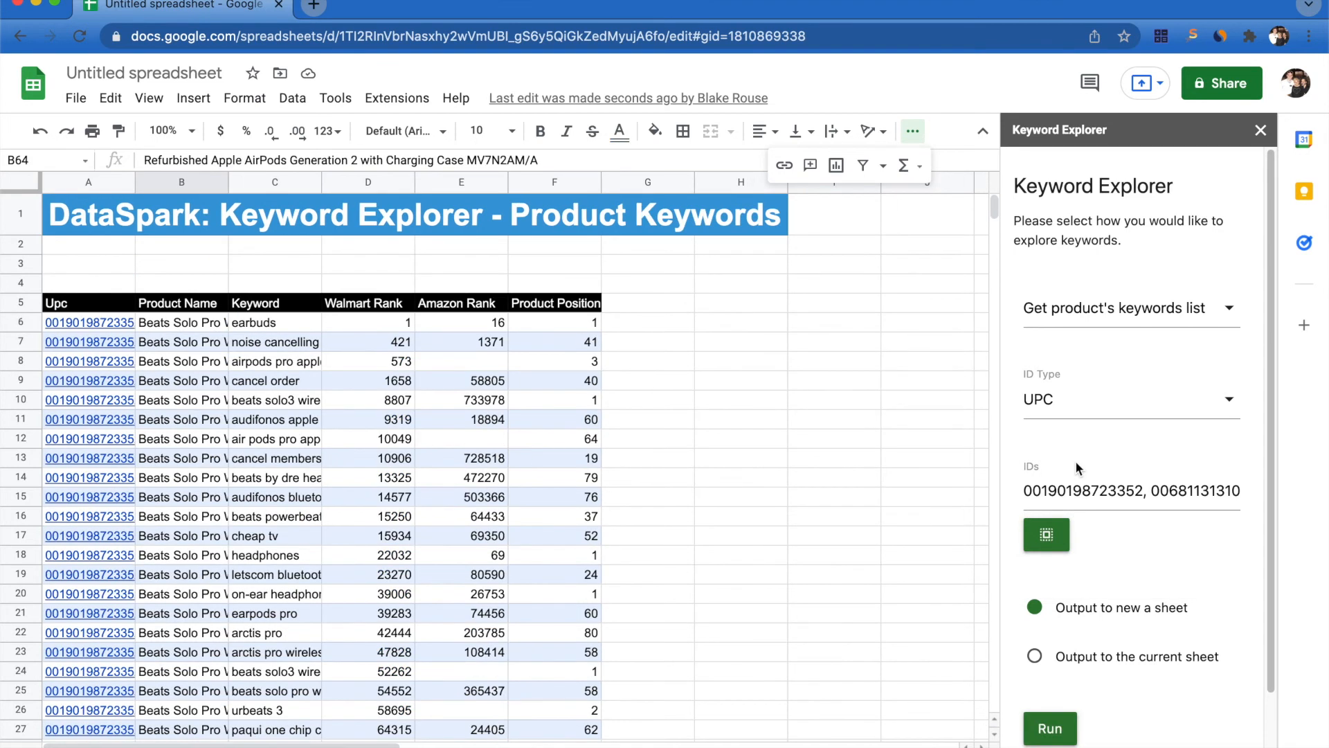
mouse_move(1208, 498)
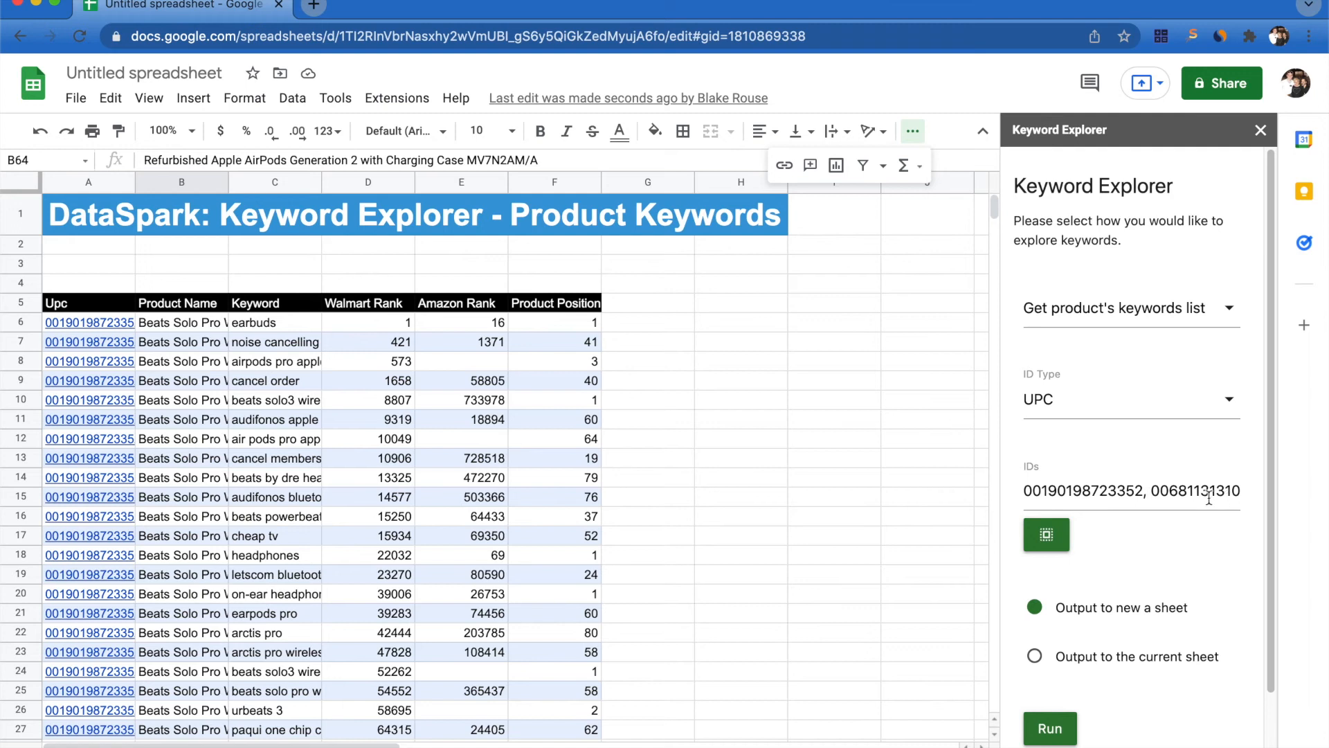
Step: Scroll down to the onn. In-Ear Headphones and Refurbished AirPods keyword rows
scroll("down", 3)
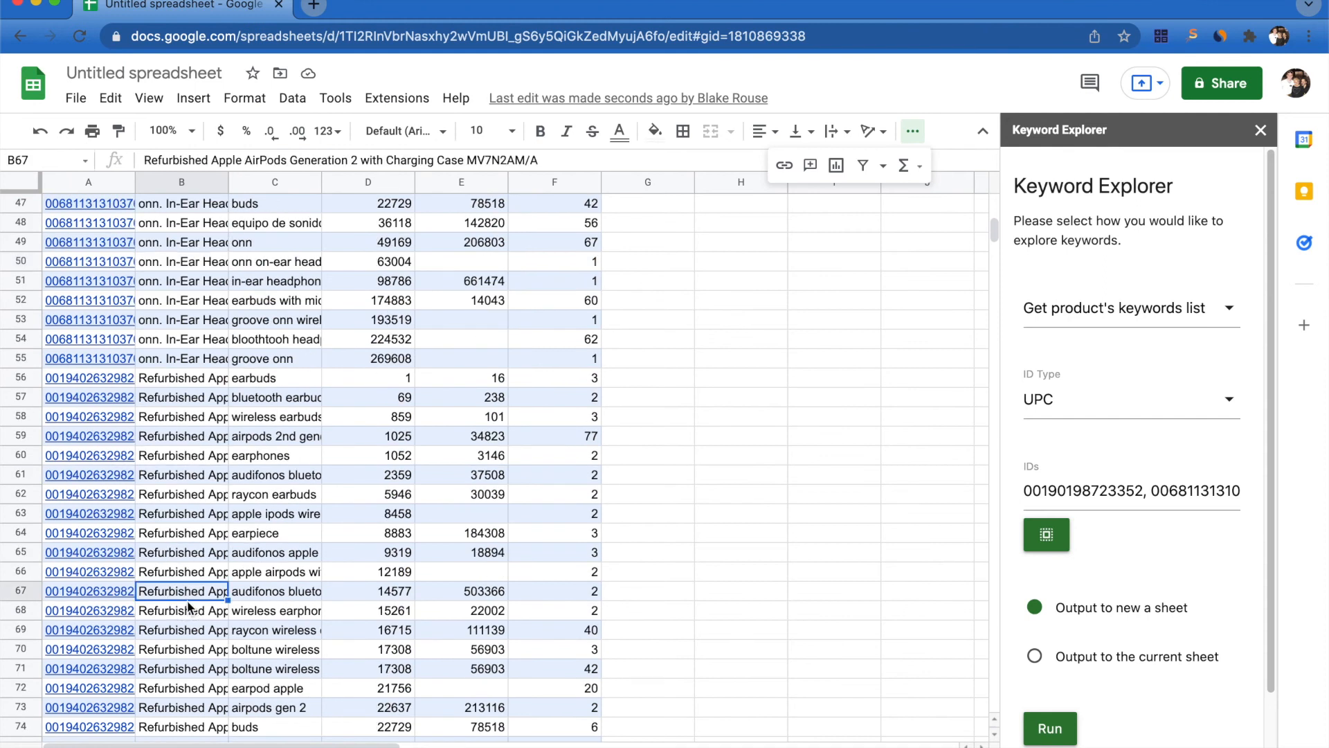
mouse_move(1046, 534)
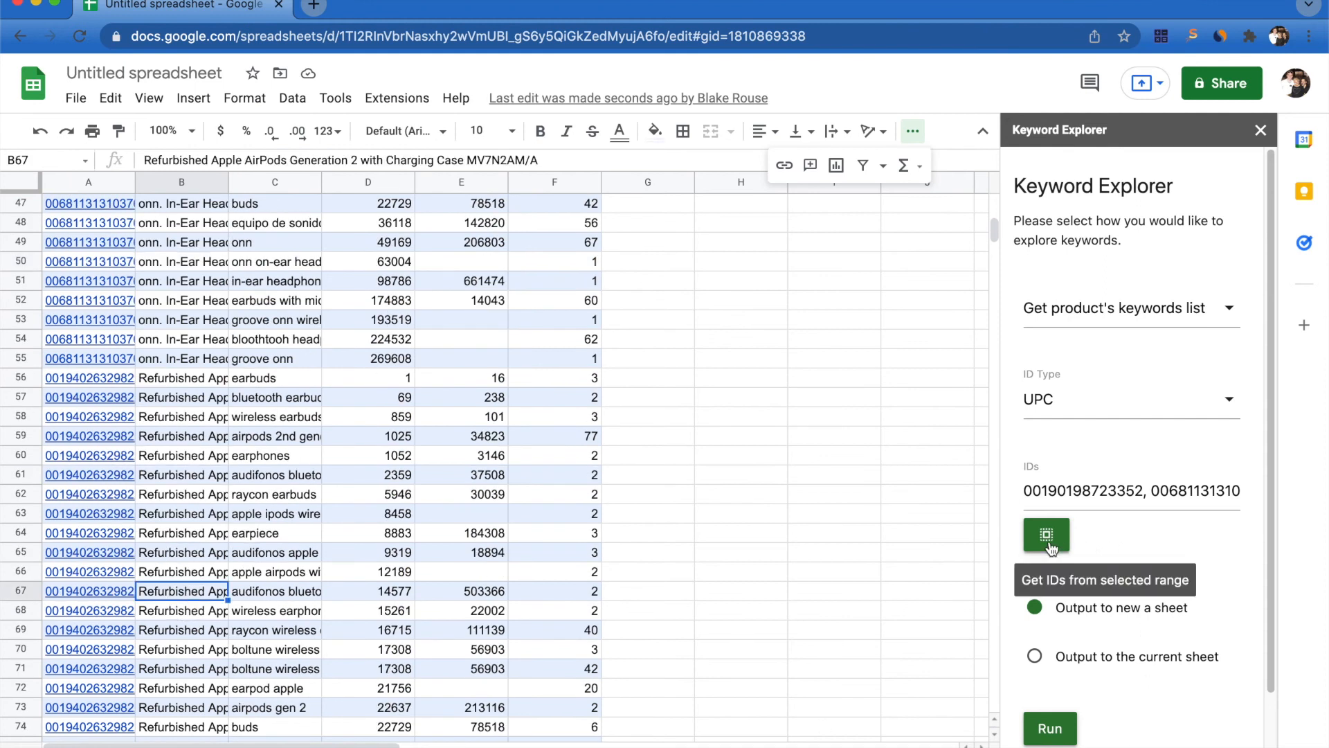
mouse_move(1098, 708)
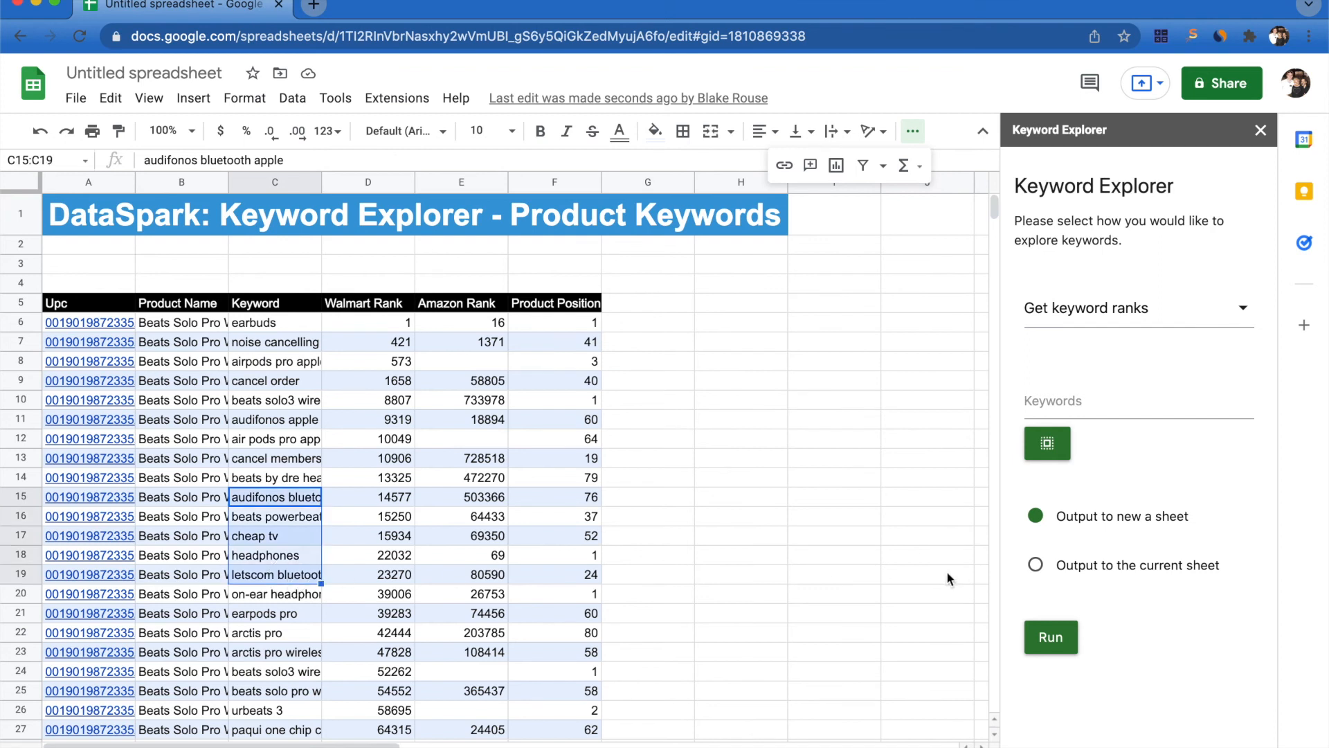
Step: Load keywords C15:C19 into 'Get keyword ranks' and run it
left_click(1046, 442)
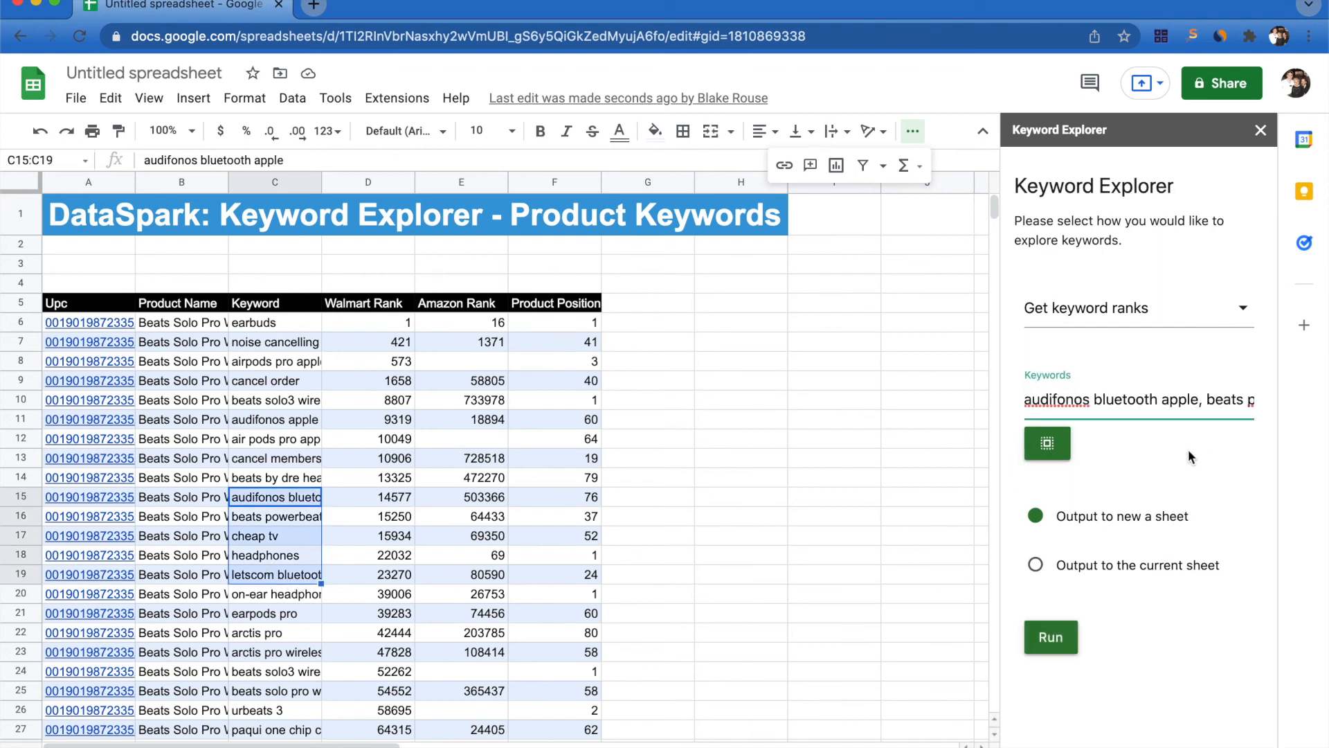
left_click(1050, 637)
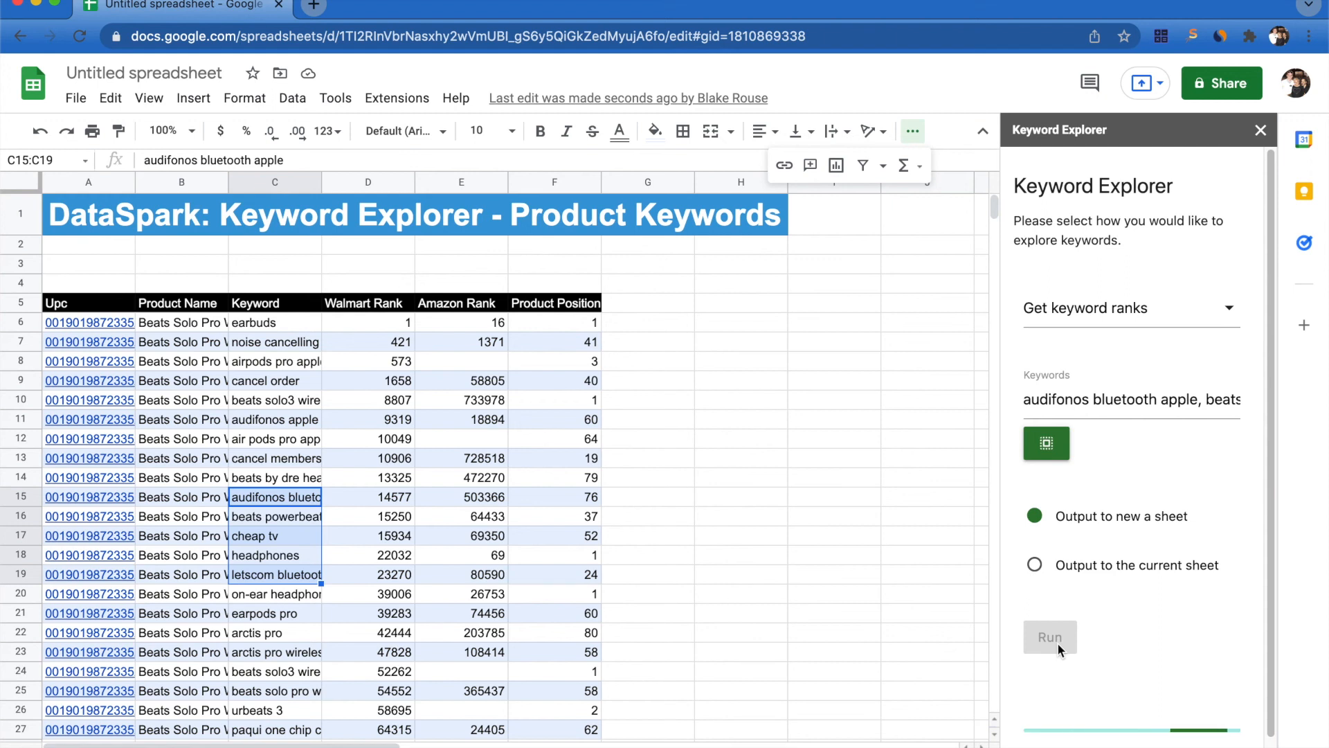
left_click(1049, 637)
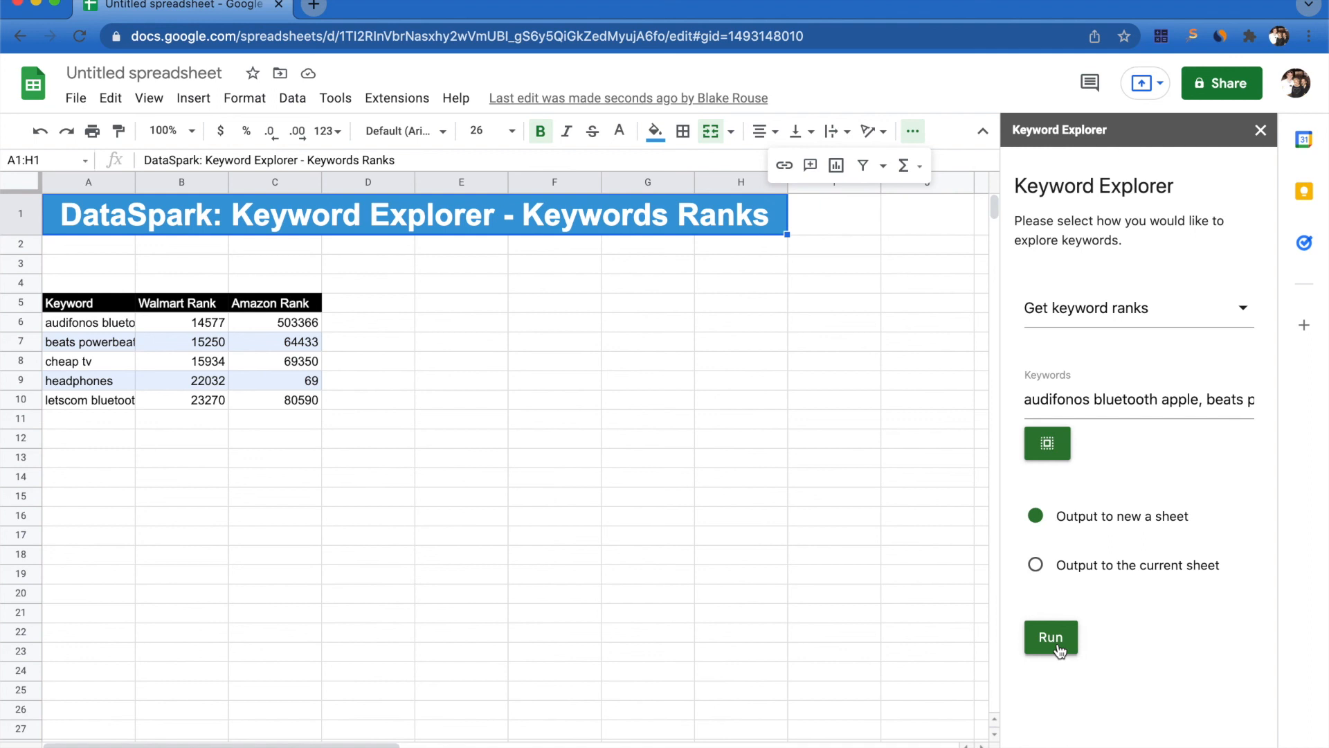
mouse_move(757, 587)
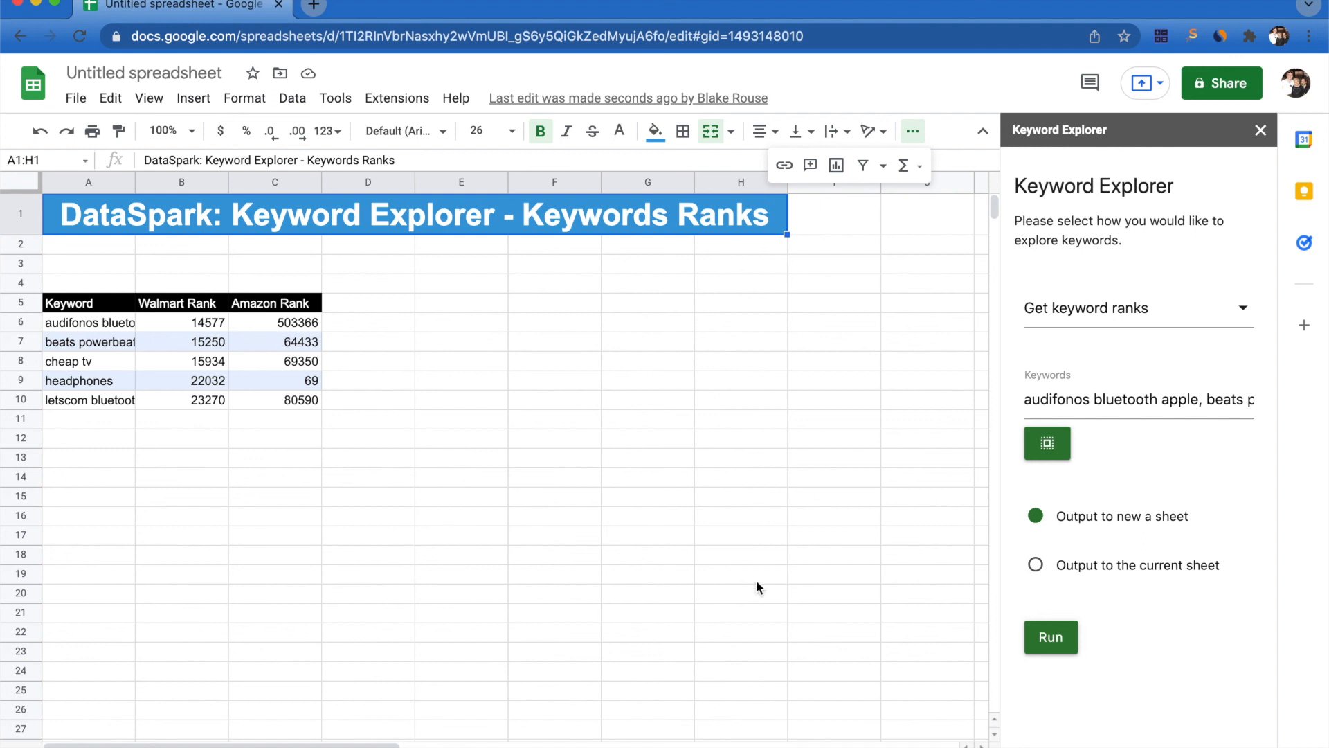